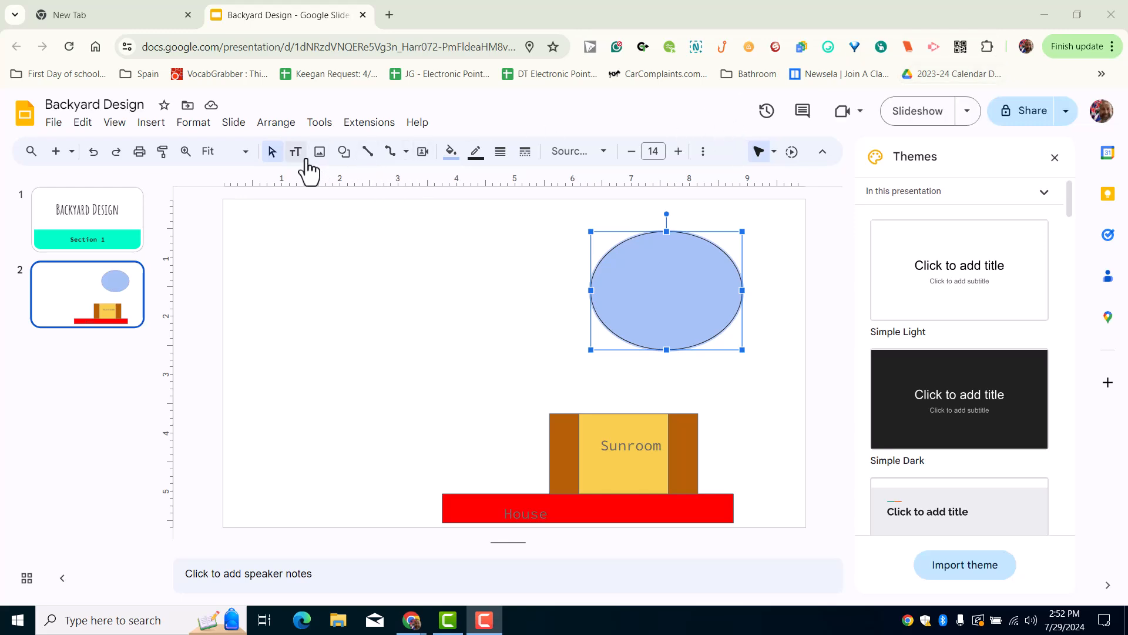
Add a text box on the blue oval reading 'Pool' and reposition it to centre.
{"action": "left_click", "coordinate": [294, 152]}
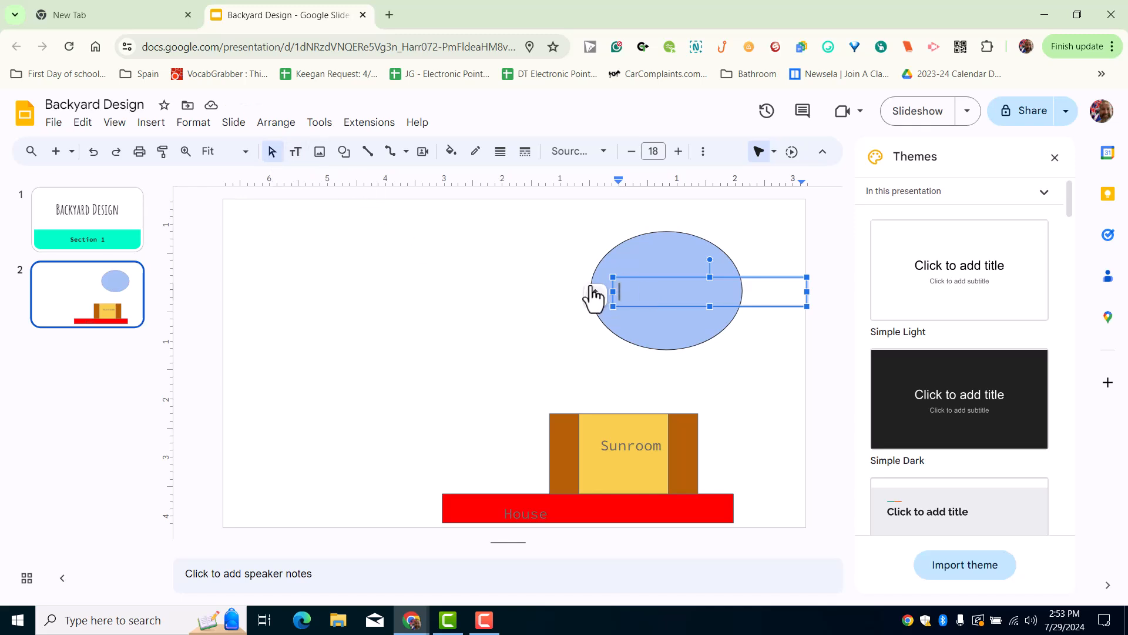
{"action": "type", "text": "Pool"}
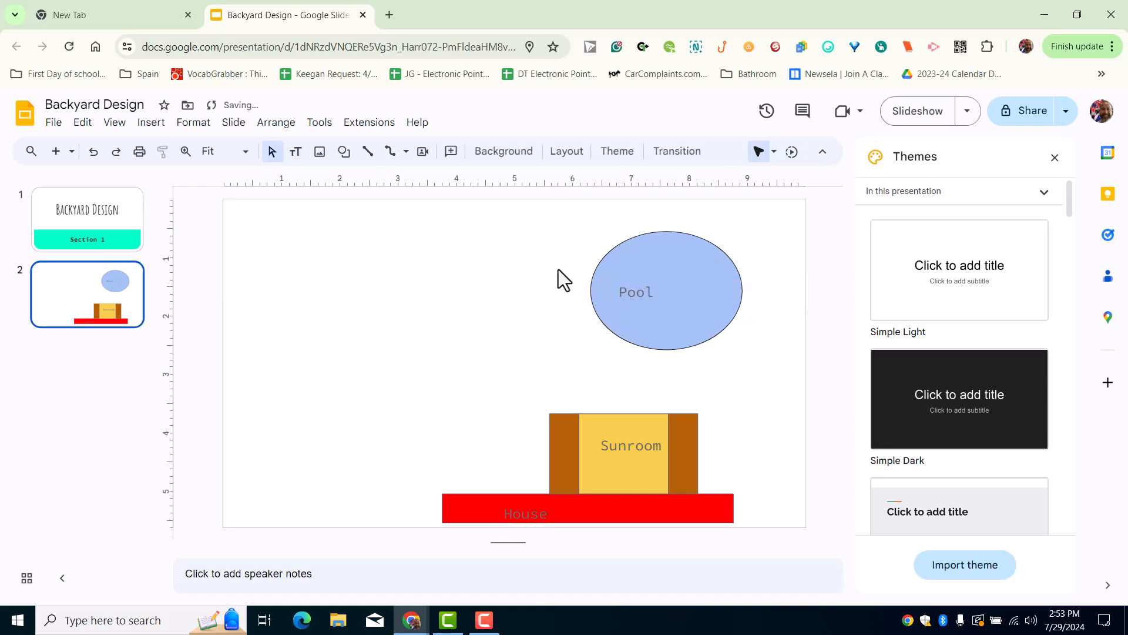
{"action": "double_click", "coordinate": [635, 291]}
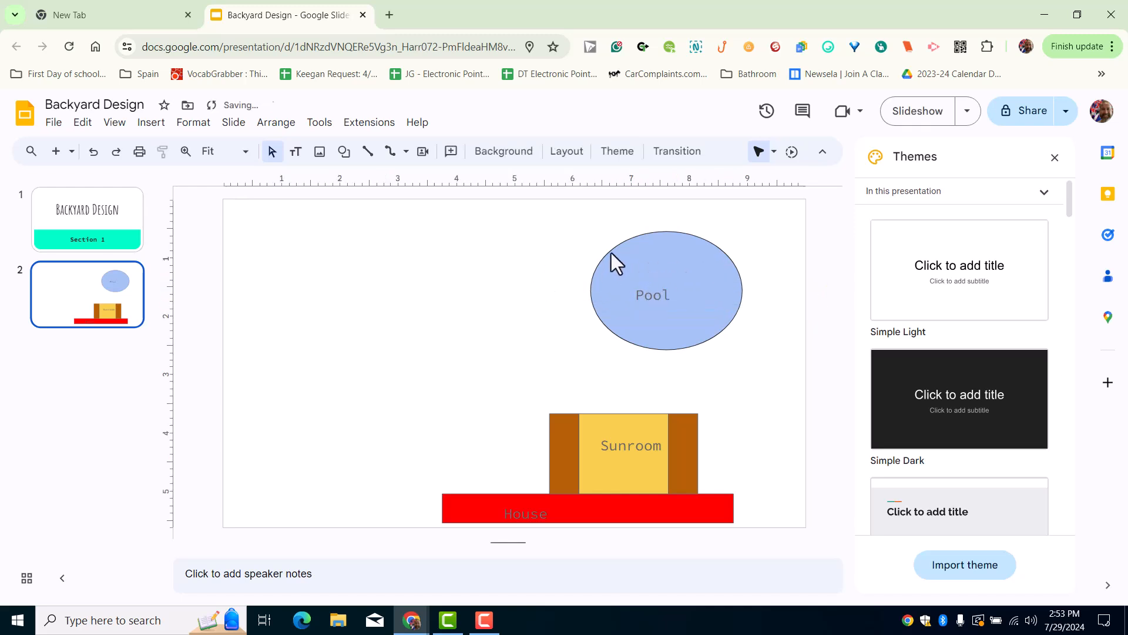
Change the Pool oval's border colour to theme white so the dark outline disappears.
{"action": "left_click", "coordinate": [651, 295]}
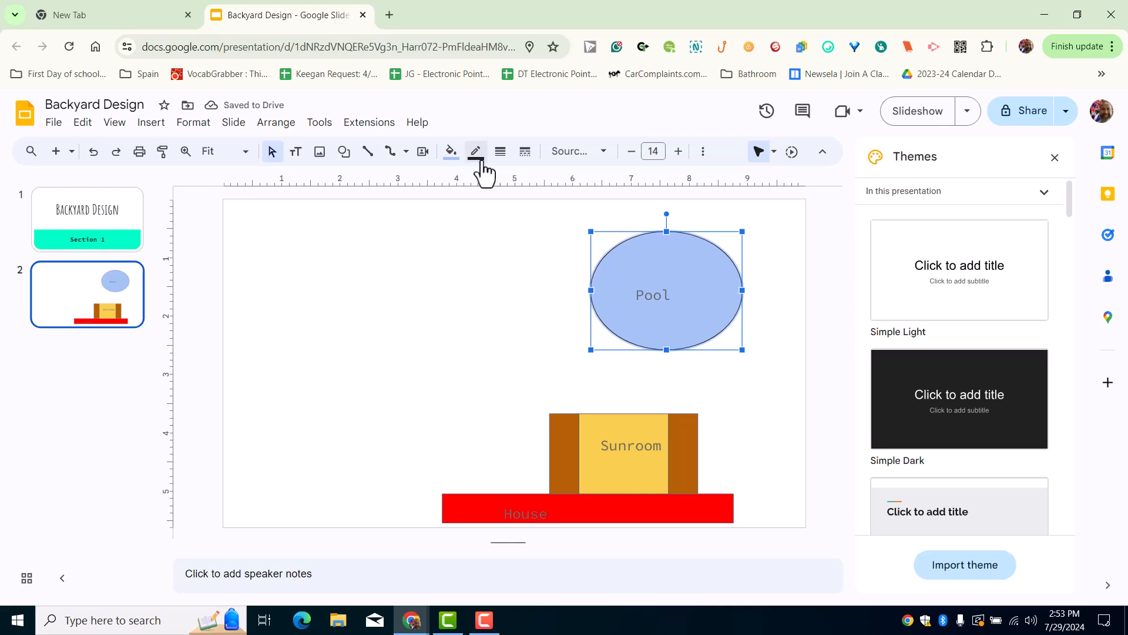
{"action": "left_click", "coordinate": [475, 152]}
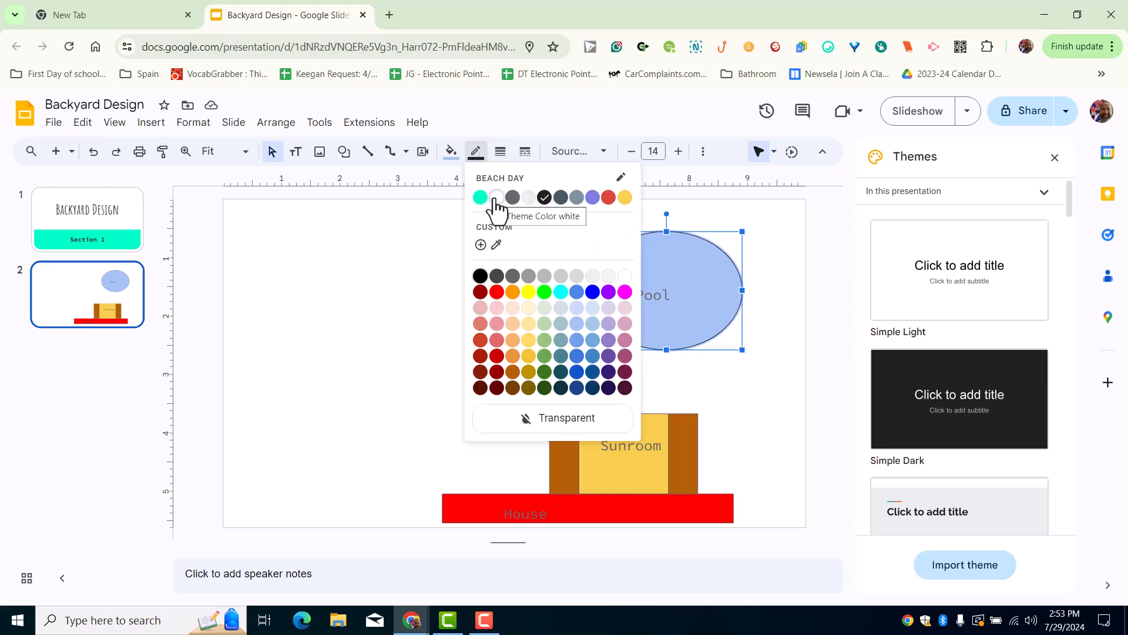
{"action": "left_click", "coordinate": [496, 196]}
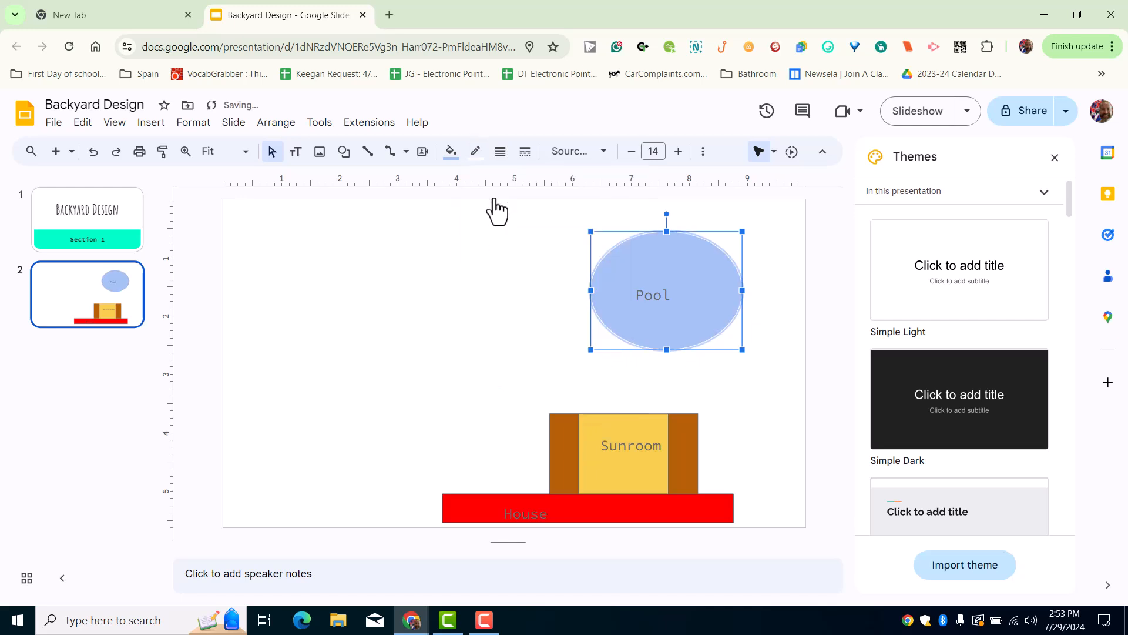
{"action": "left_click", "coordinate": [475, 152]}
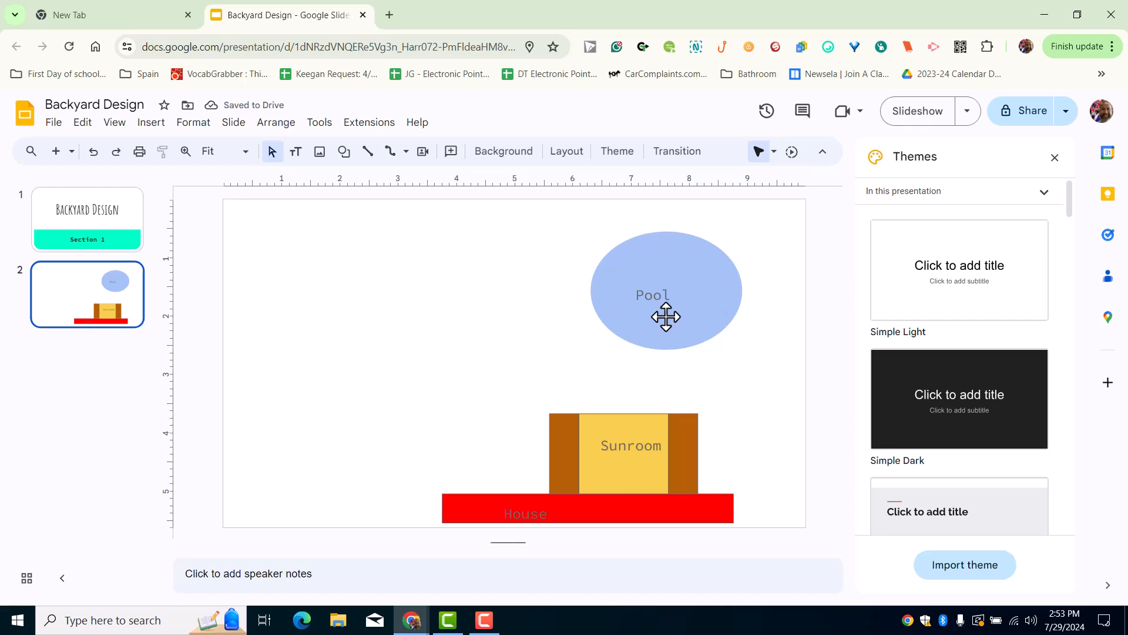
{"action": "mouse_move", "coordinate": [452, 242]}
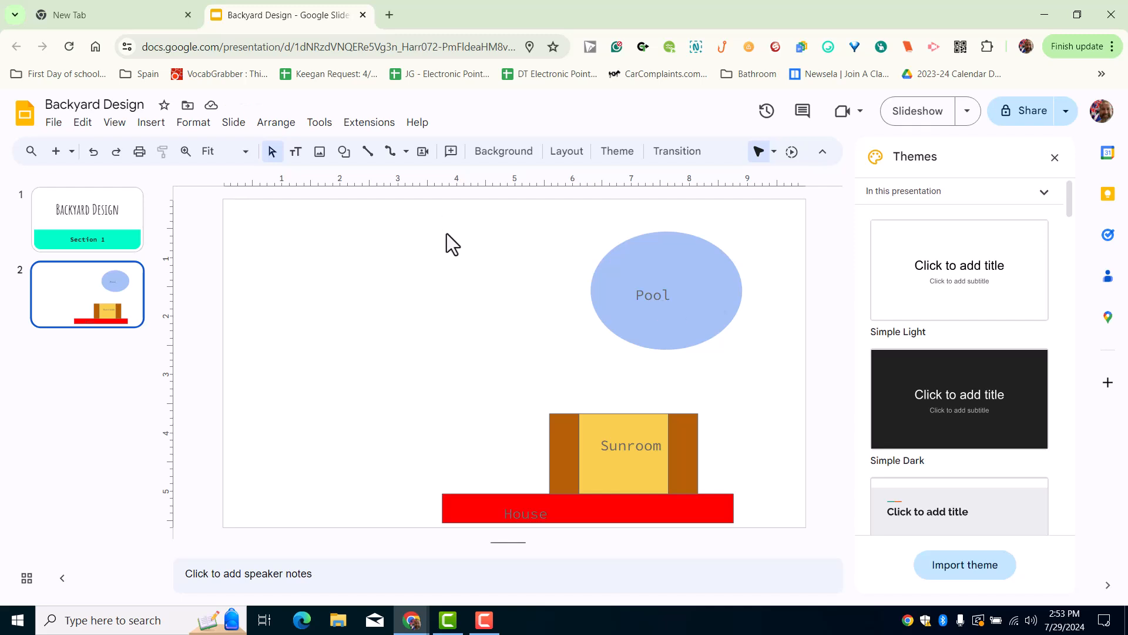
{"action": "mouse_move", "coordinate": [281, 180]}
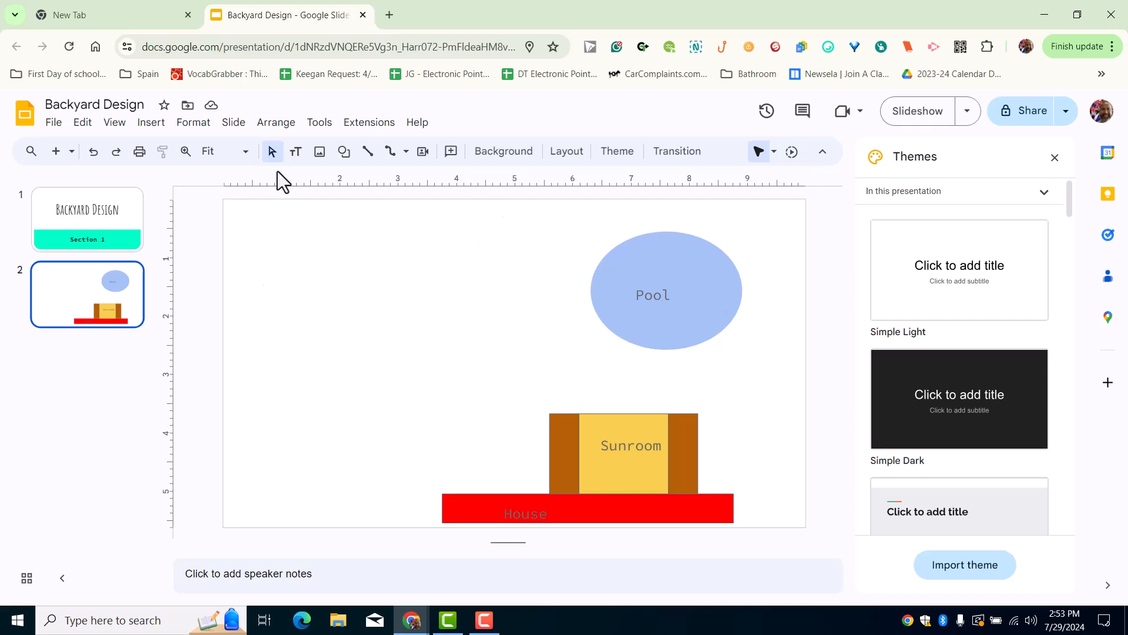
{"action": "mouse_move", "coordinate": [275, 284]}
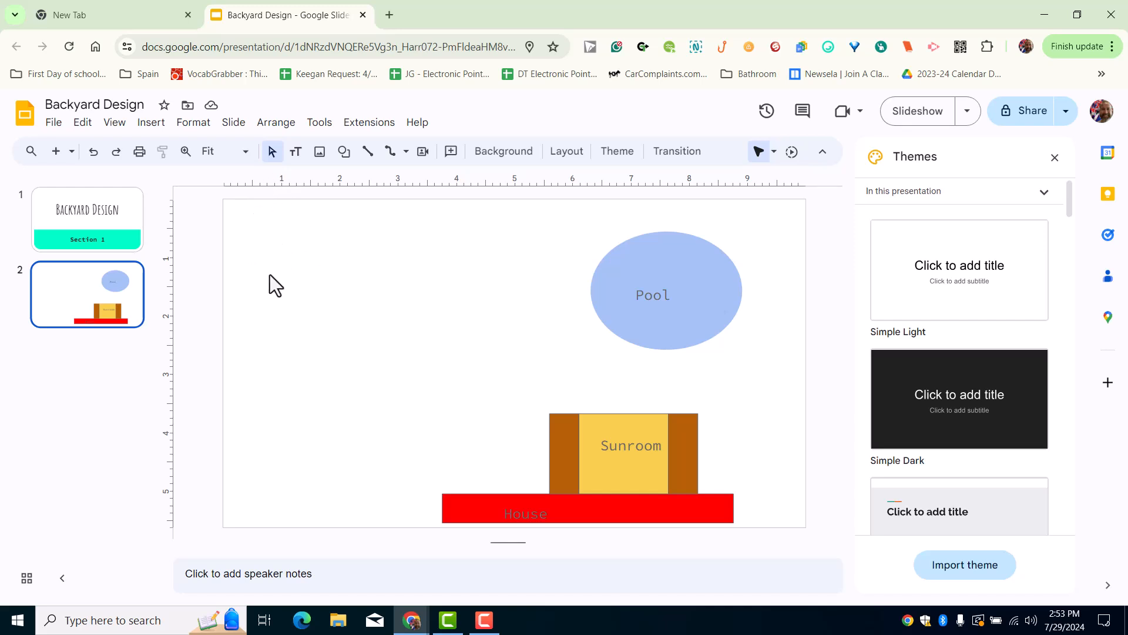
{"action": "mouse_move", "coordinate": [249, 252]}
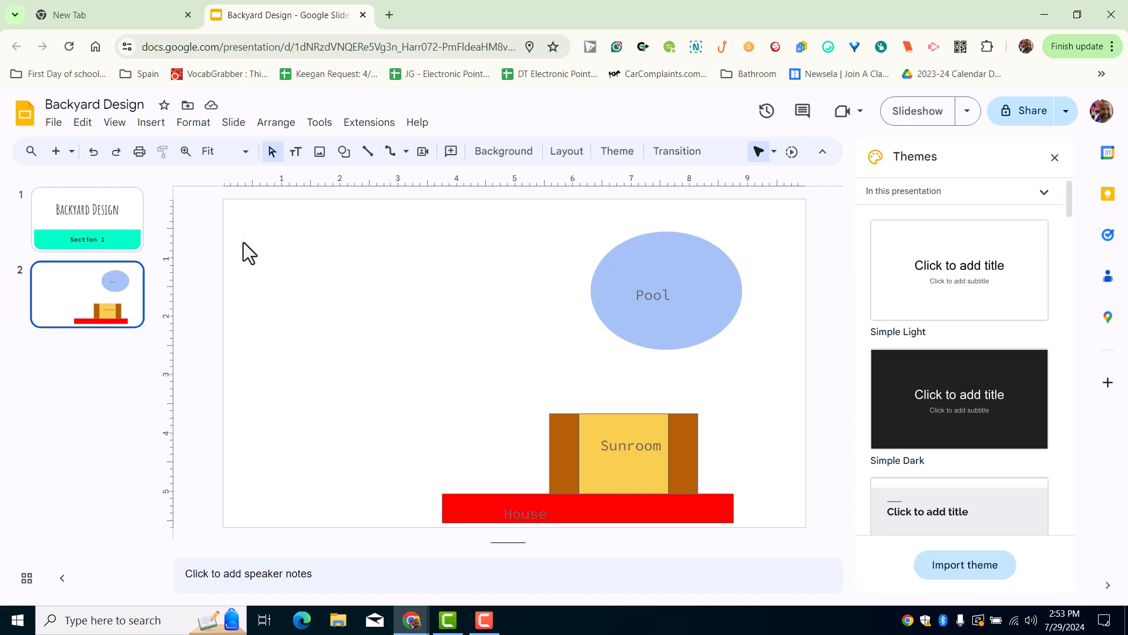
{"action": "mouse_move", "coordinate": [348, 180]}
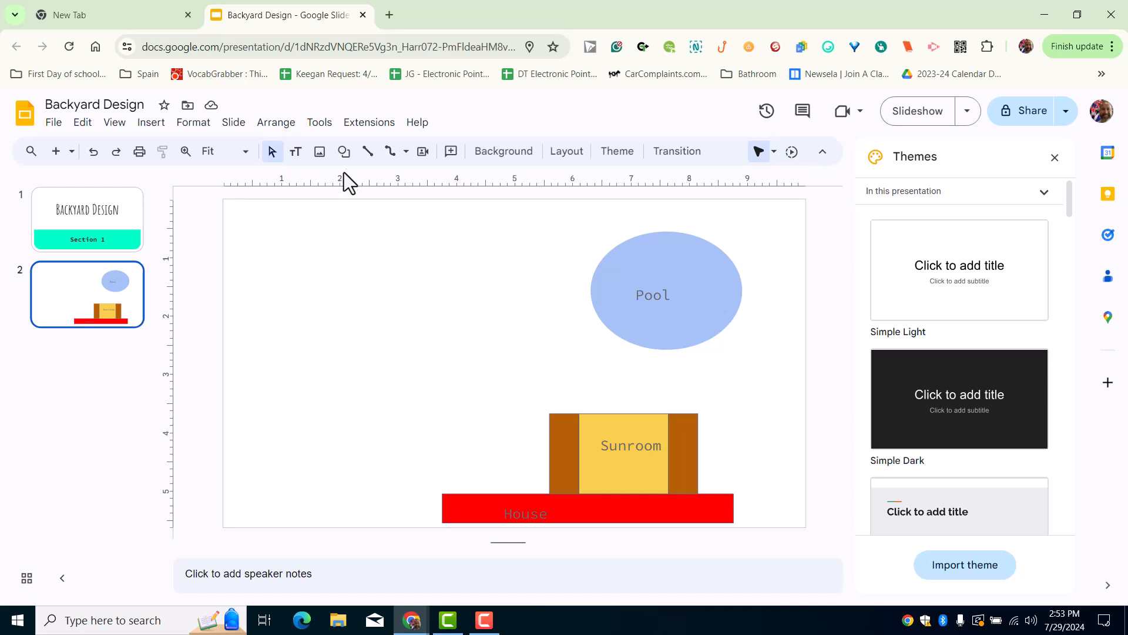
Browse Shape > Shapes for a rectangle with one snipped and one rounded corner.
{"action": "left_click", "coordinate": [345, 151]}
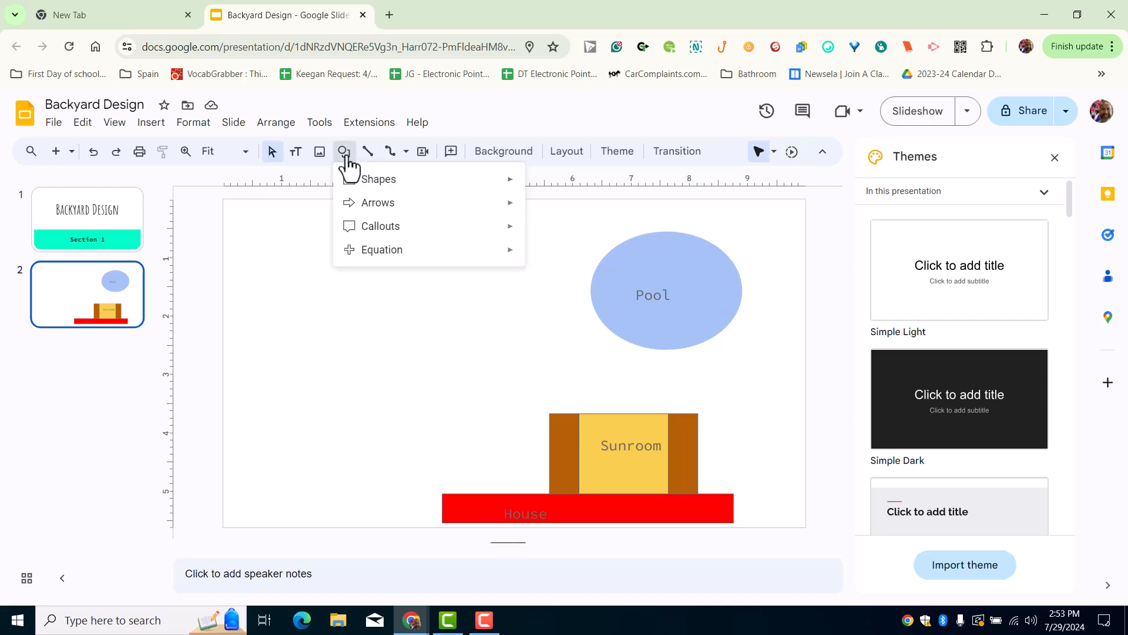
{"action": "left_click", "coordinate": [378, 179]}
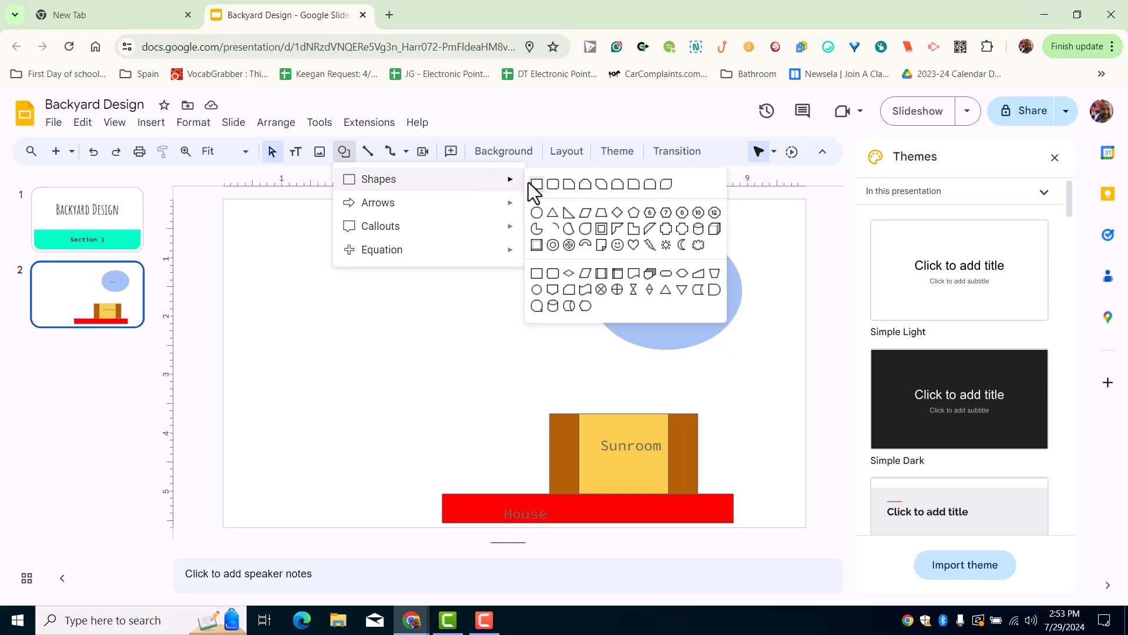
{"action": "mouse_move", "coordinate": [589, 185]}
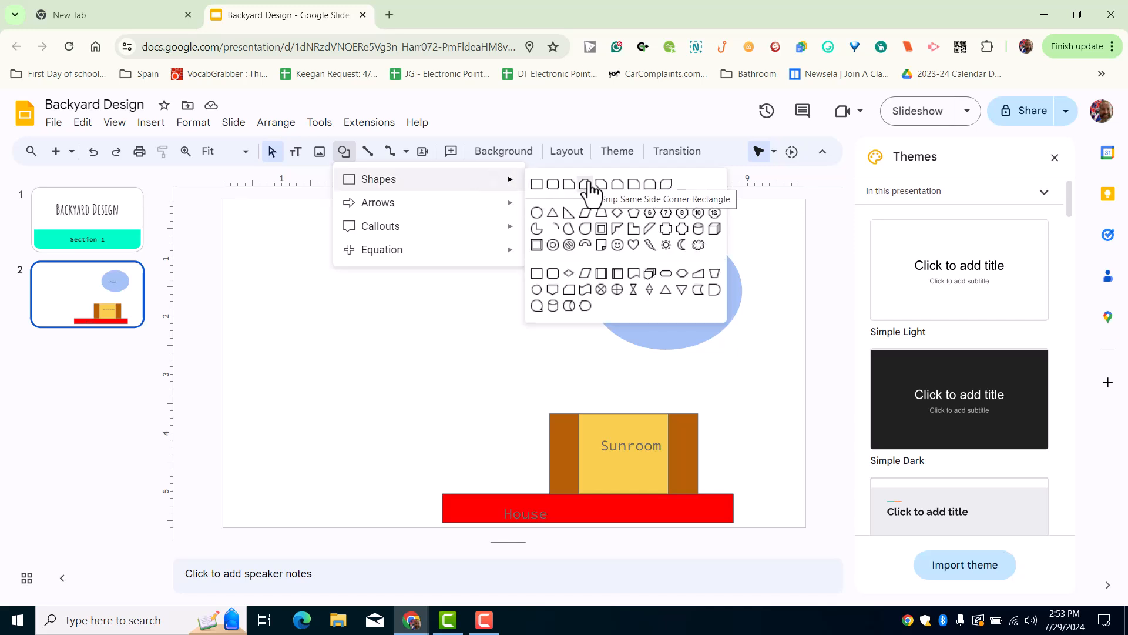
{"action": "mouse_move", "coordinate": [608, 187]}
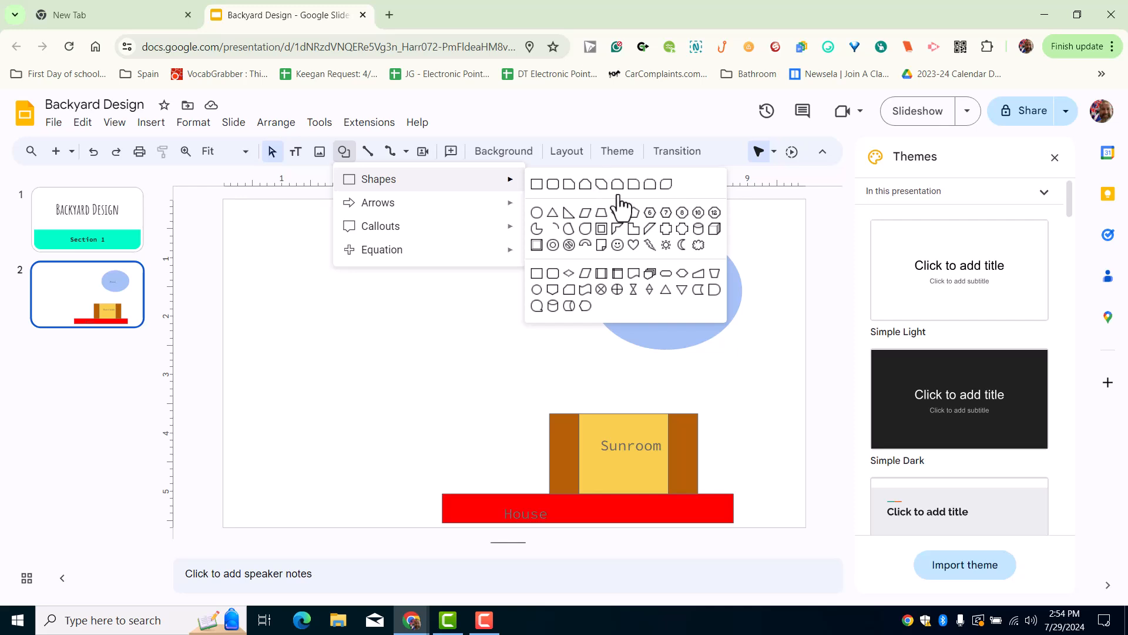
{"action": "mouse_move", "coordinate": [617, 185]}
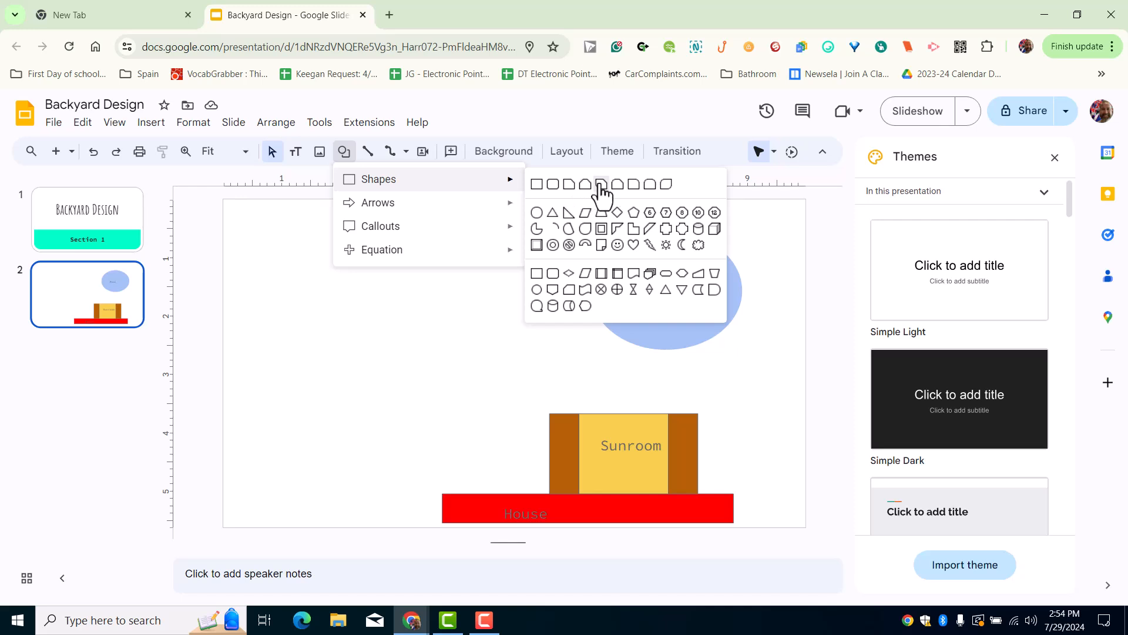
{"action": "mouse_move", "coordinate": [617, 185]}
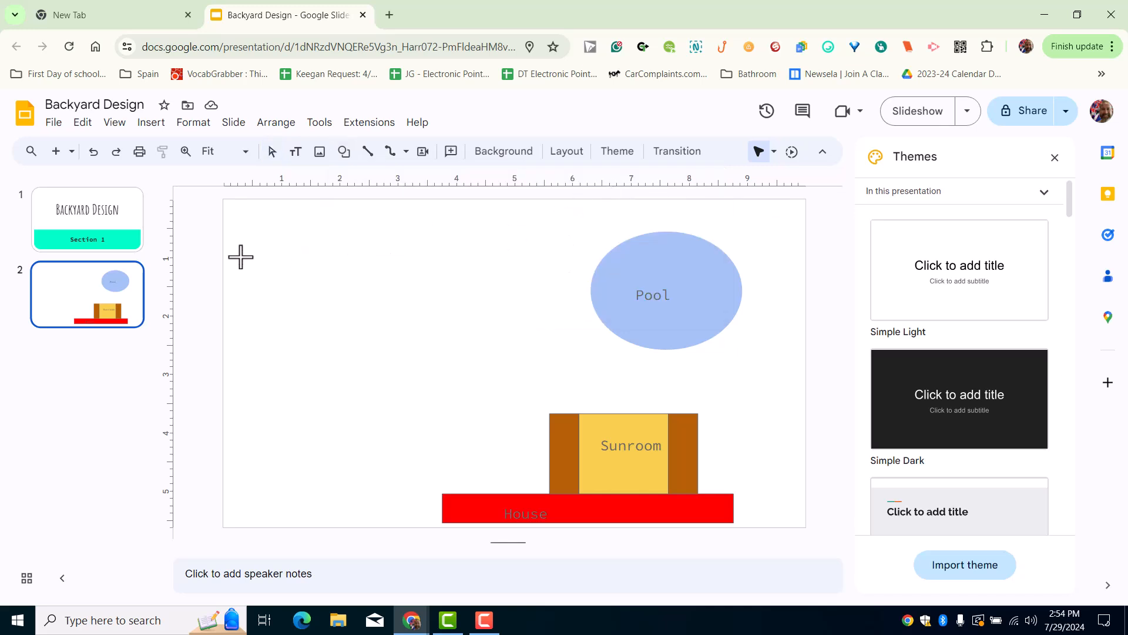
Draw the corner-snipped rectangle at the slide's top left, enlarge it and rotate it 90 degrees.
{"action": "left_click_drag", "start_coordinate": [241, 258], "coordinate": [291, 308]}
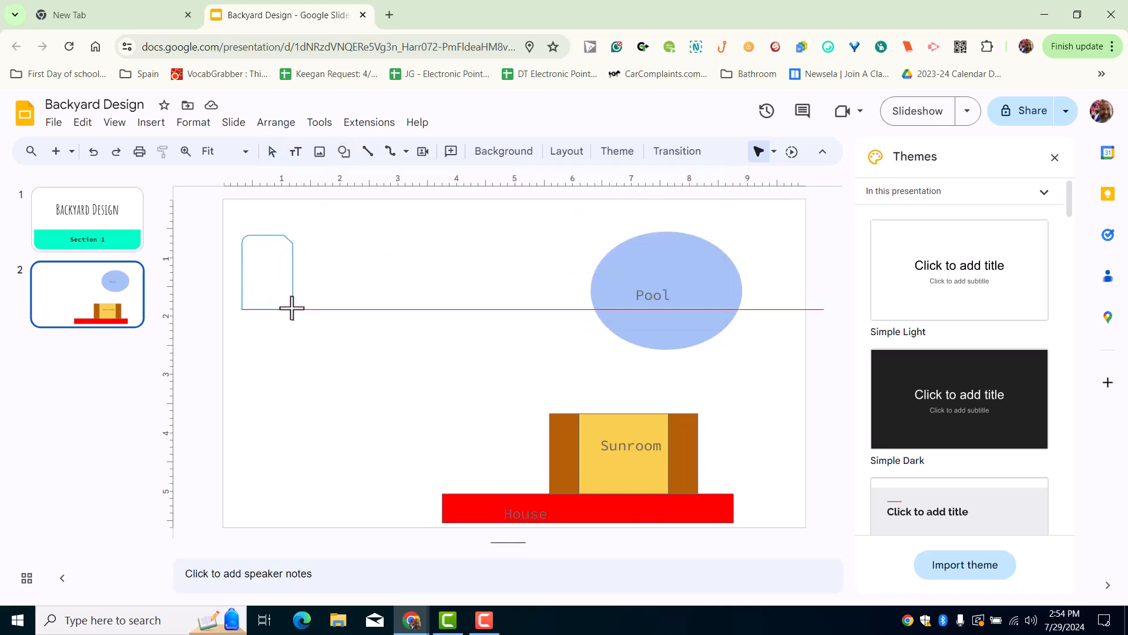
{"action": "left_click_drag", "start_coordinate": [291, 309], "coordinate": [358, 360]}
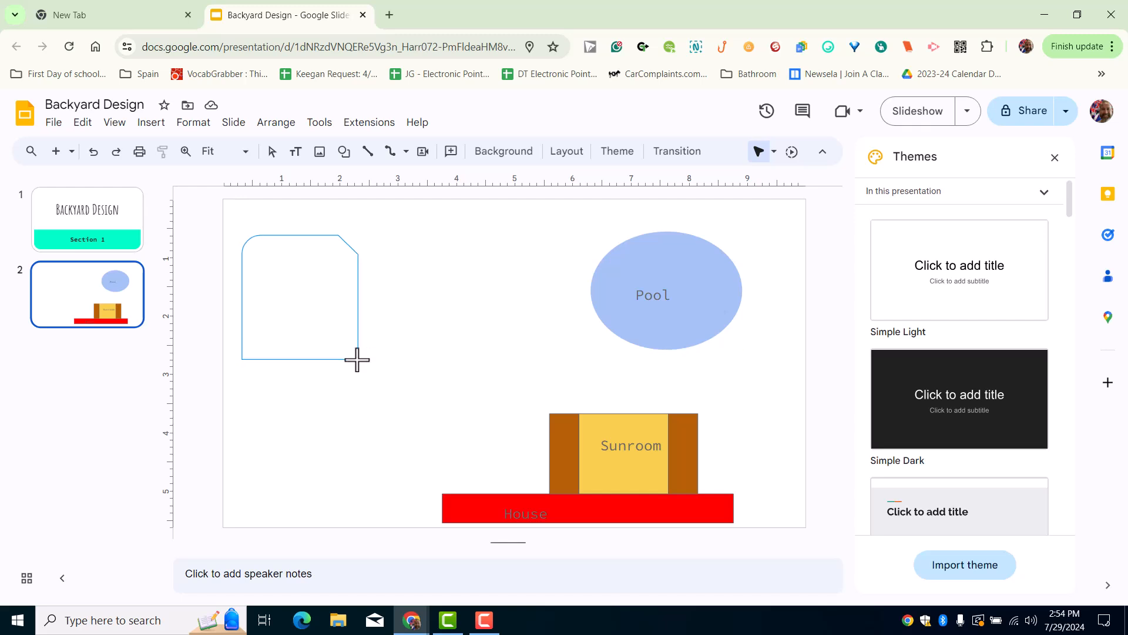
{"action": "left_click", "coordinate": [357, 360]}
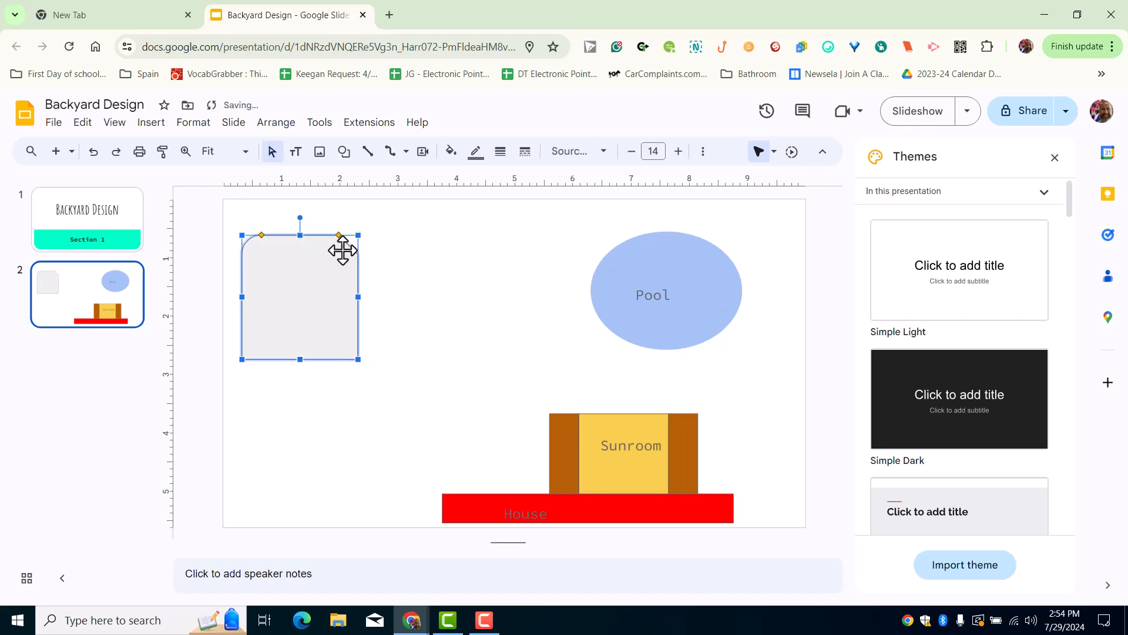
{"action": "mouse_move", "coordinate": [359, 255]}
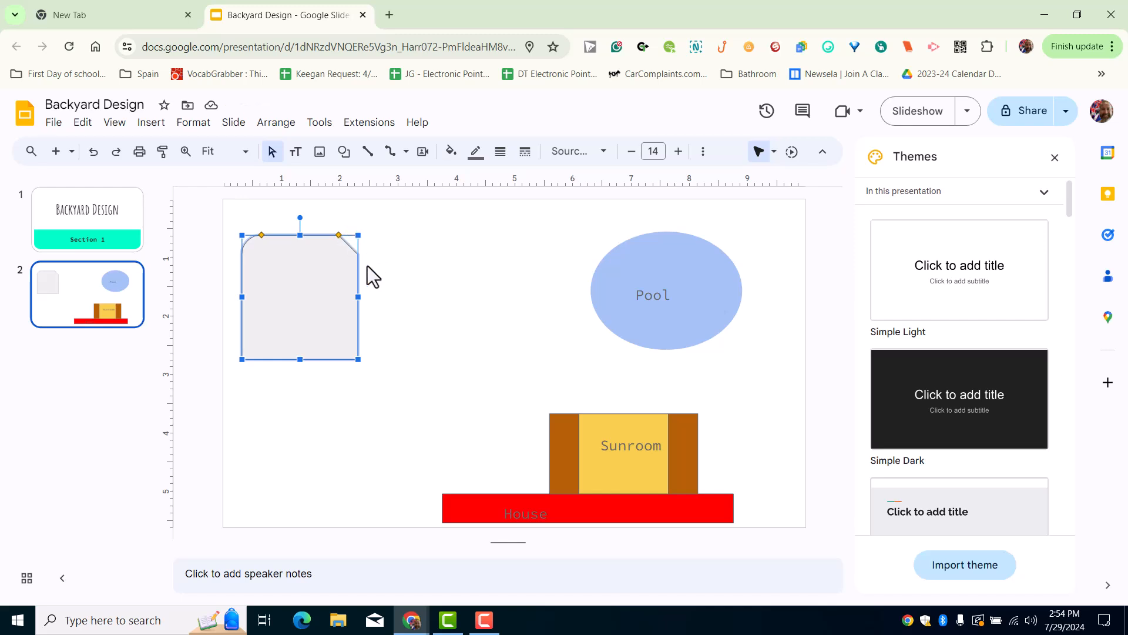
{"action": "mouse_move", "coordinate": [302, 219]}
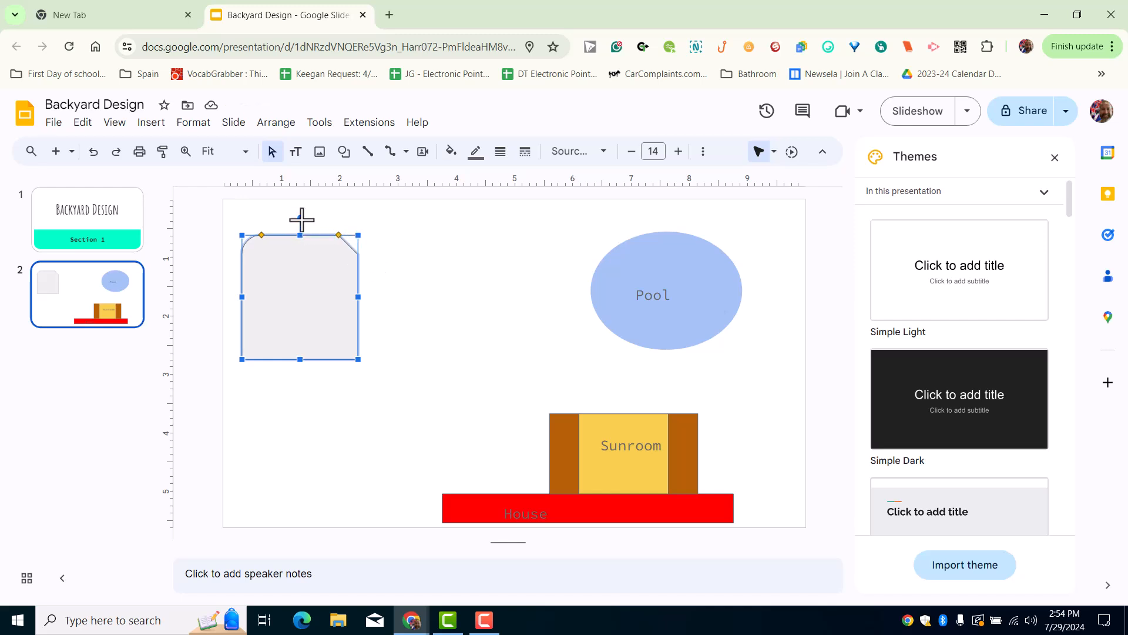
{"action": "left_click_drag", "start_coordinate": [300, 216], "coordinate": [346, 291]}
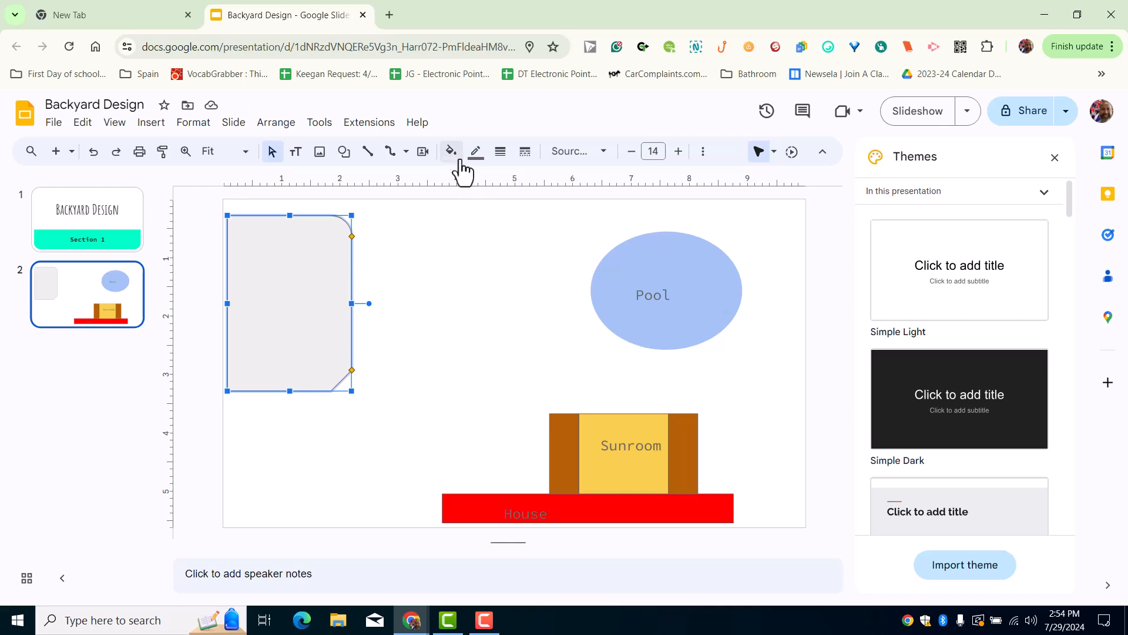
Give the patio shape a custom fill: alpha about 77, orange hue, light warm brown shade.
{"action": "left_click", "coordinate": [451, 151]}
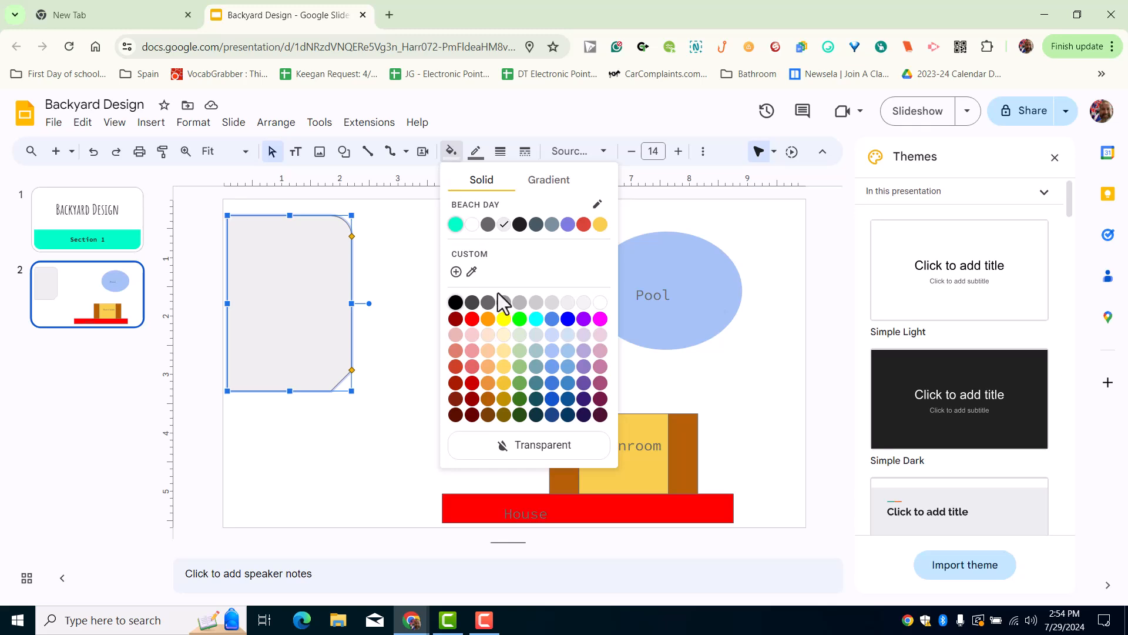
{"action": "mouse_move", "coordinate": [502, 322]}
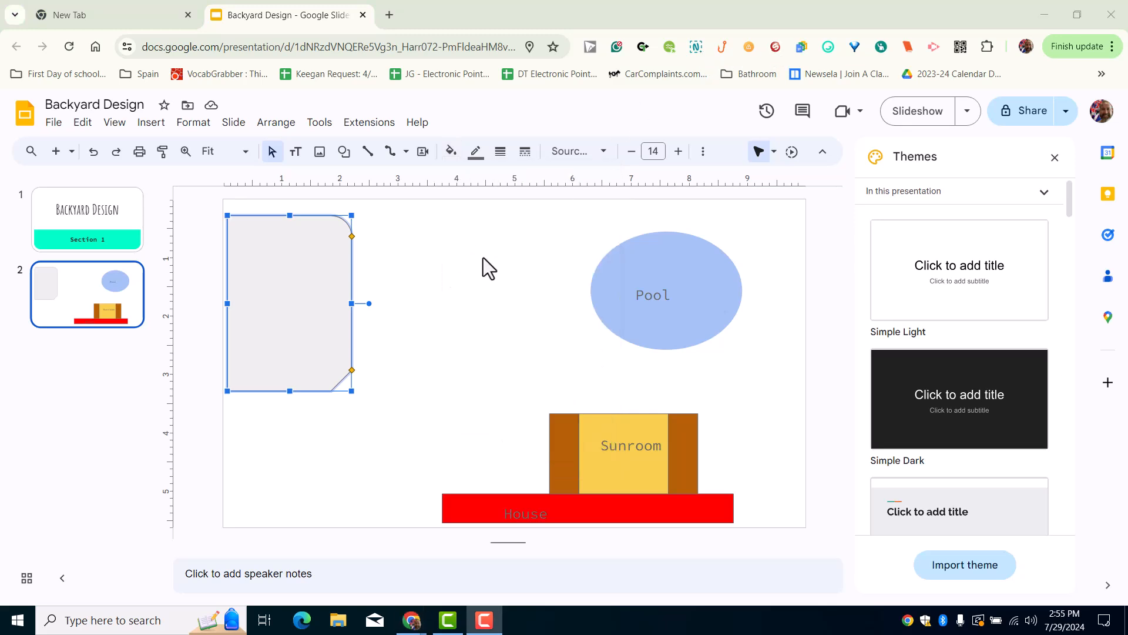
{"action": "mouse_move", "coordinate": [452, 151]}
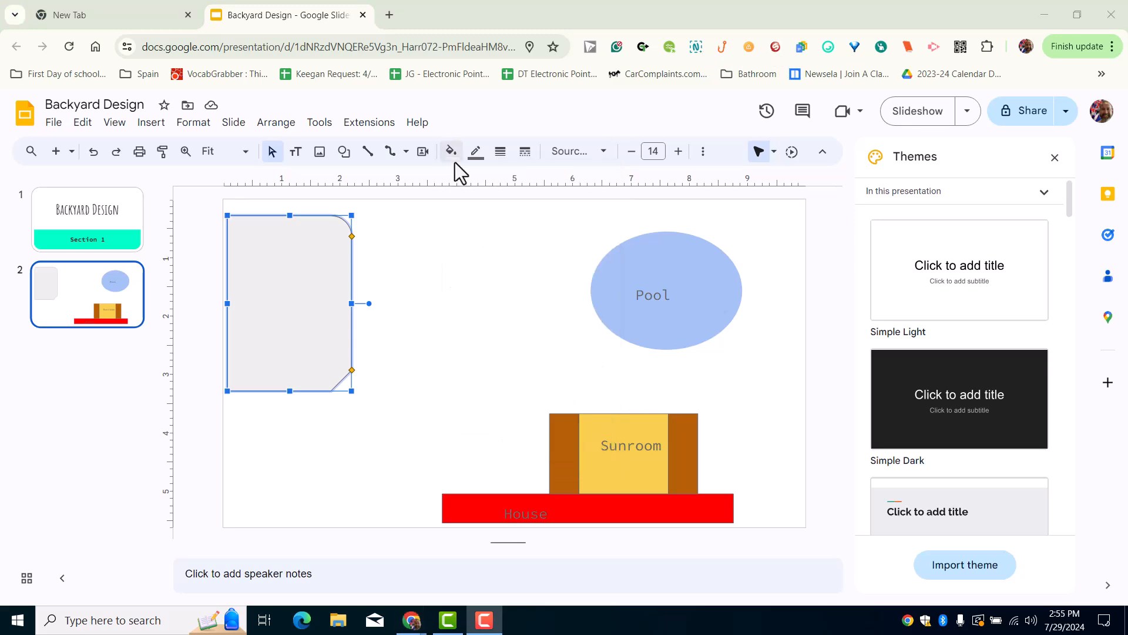
{"action": "left_click", "coordinate": [450, 151]}
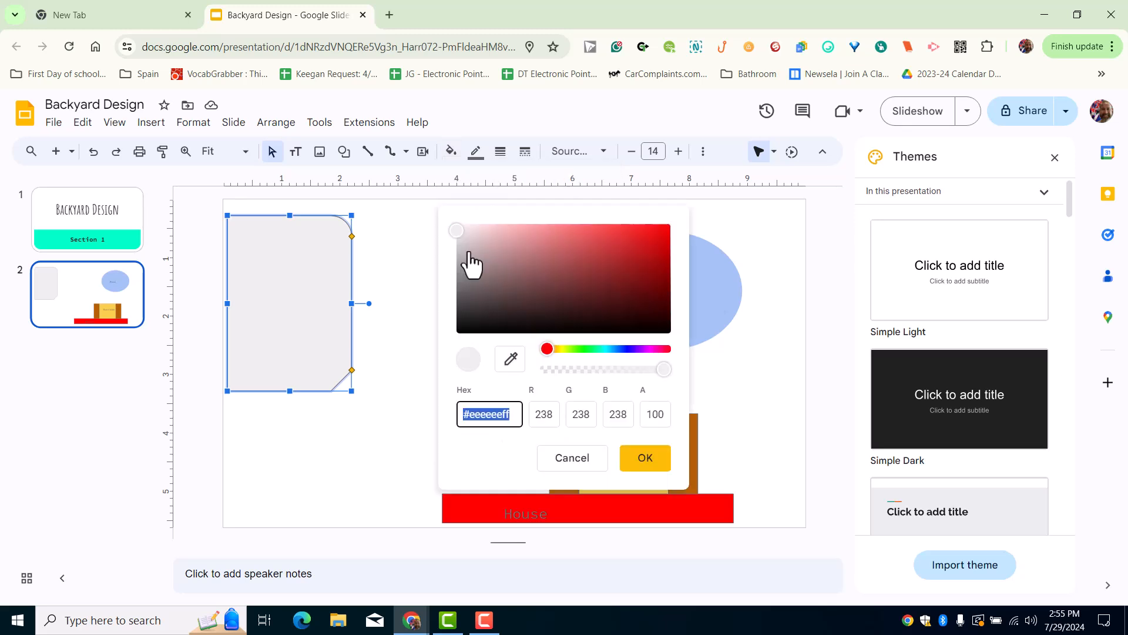
{"action": "mouse_move", "coordinate": [582, 393]}
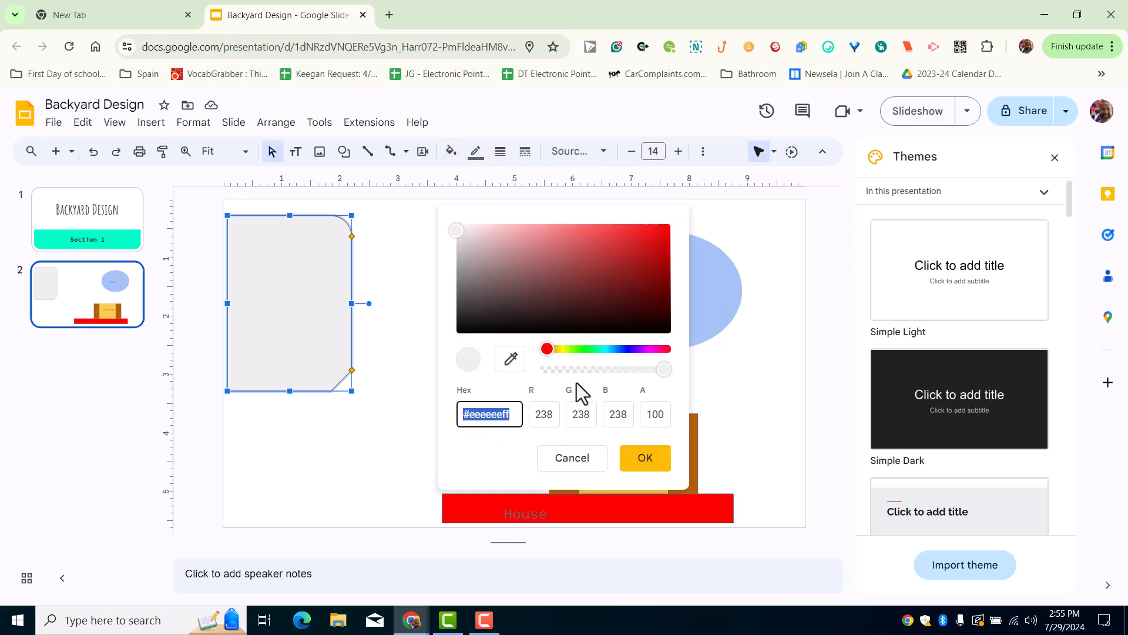
{"action": "mouse_move", "coordinate": [614, 360]}
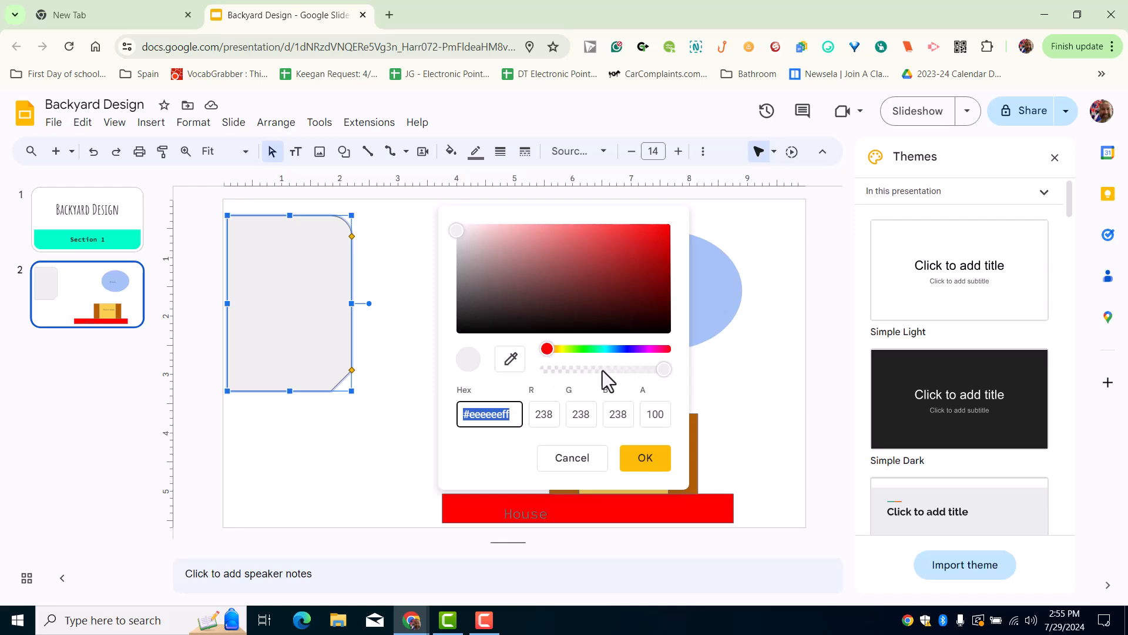
{"action": "left_click_drag", "start_coordinate": [662, 368], "coordinate": [635, 367]}
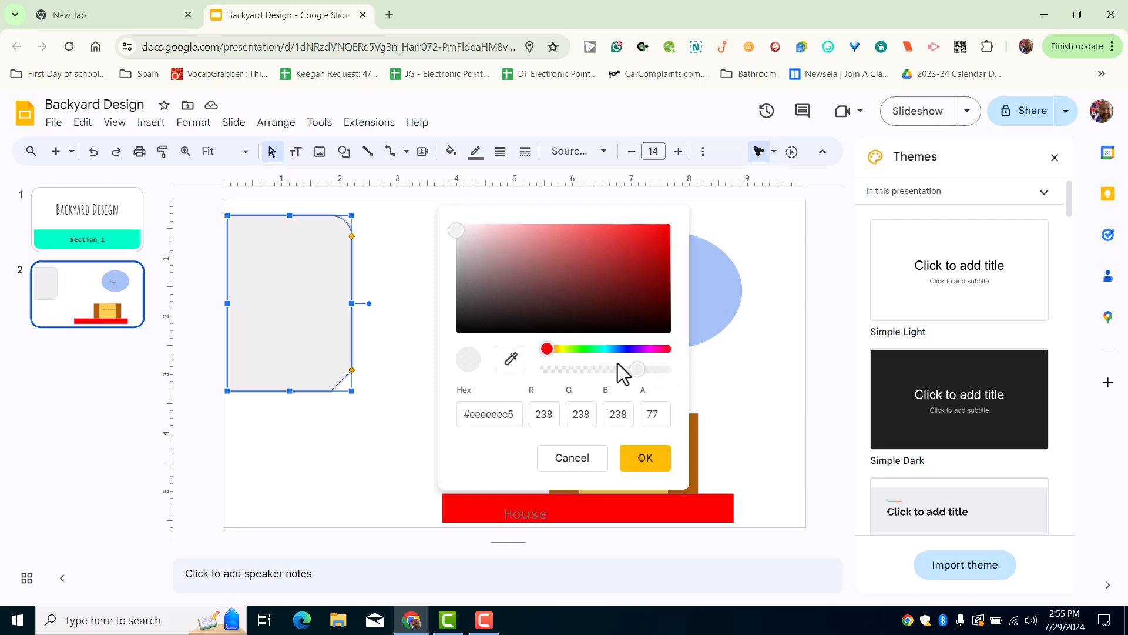
{"action": "left_click", "coordinate": [560, 349]}
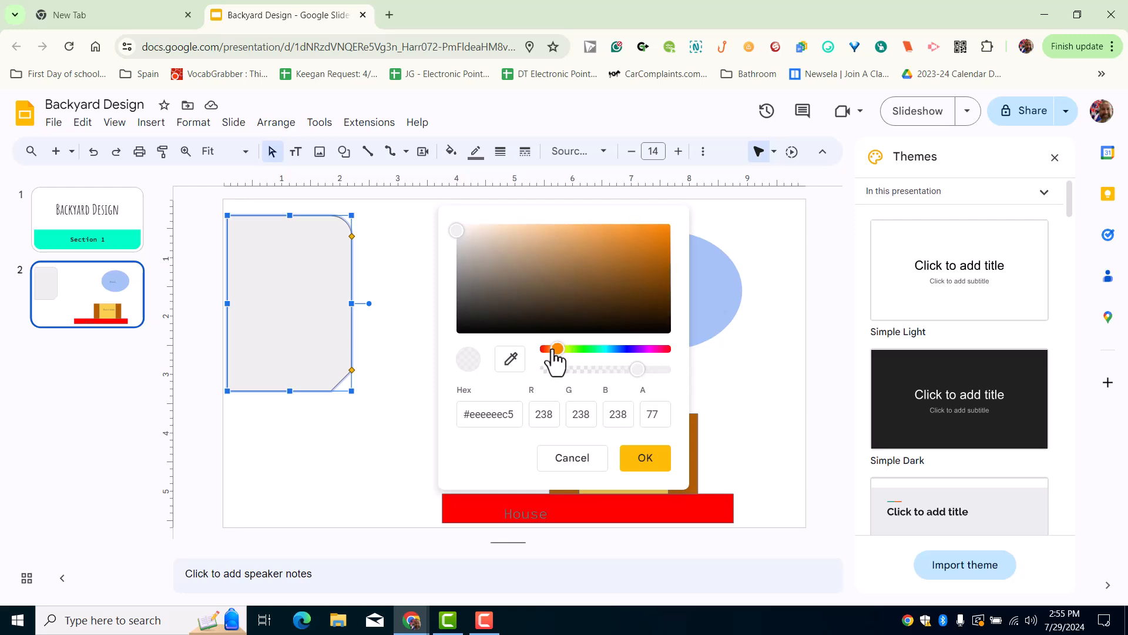
{"action": "mouse_move", "coordinate": [466, 241]}
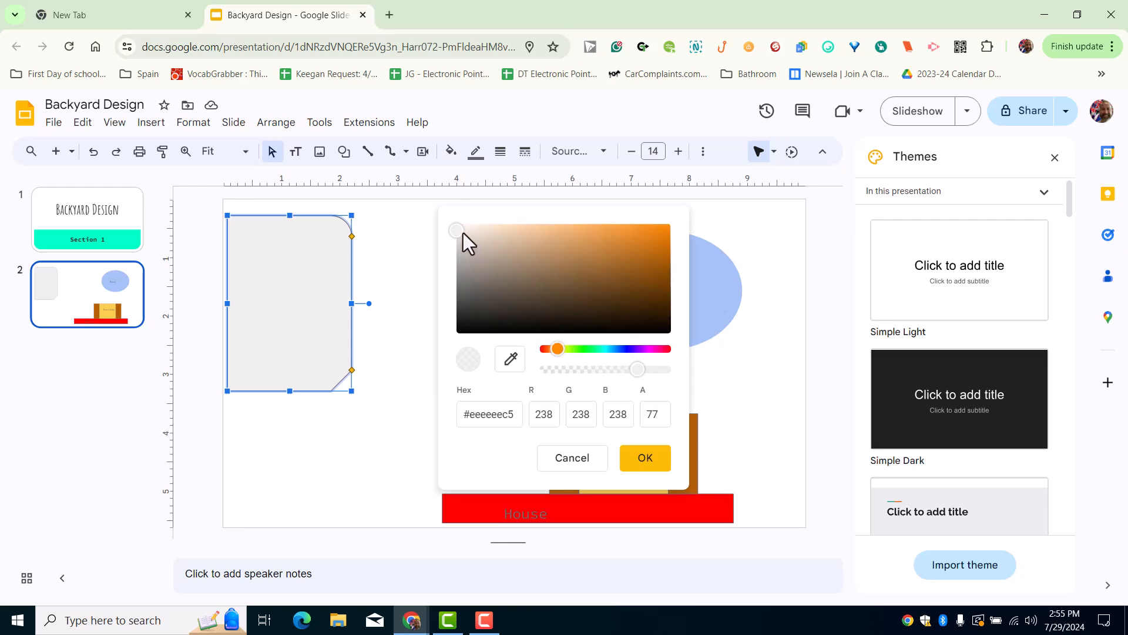
{"action": "left_click", "coordinate": [563, 255]}
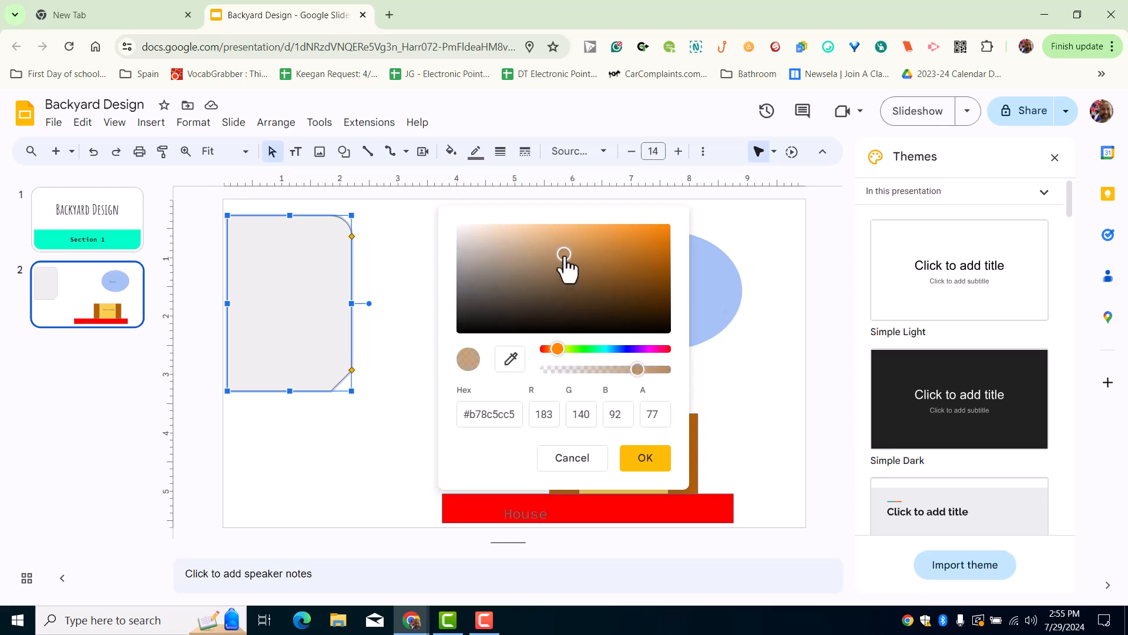
{"action": "left_click", "coordinate": [610, 239]}
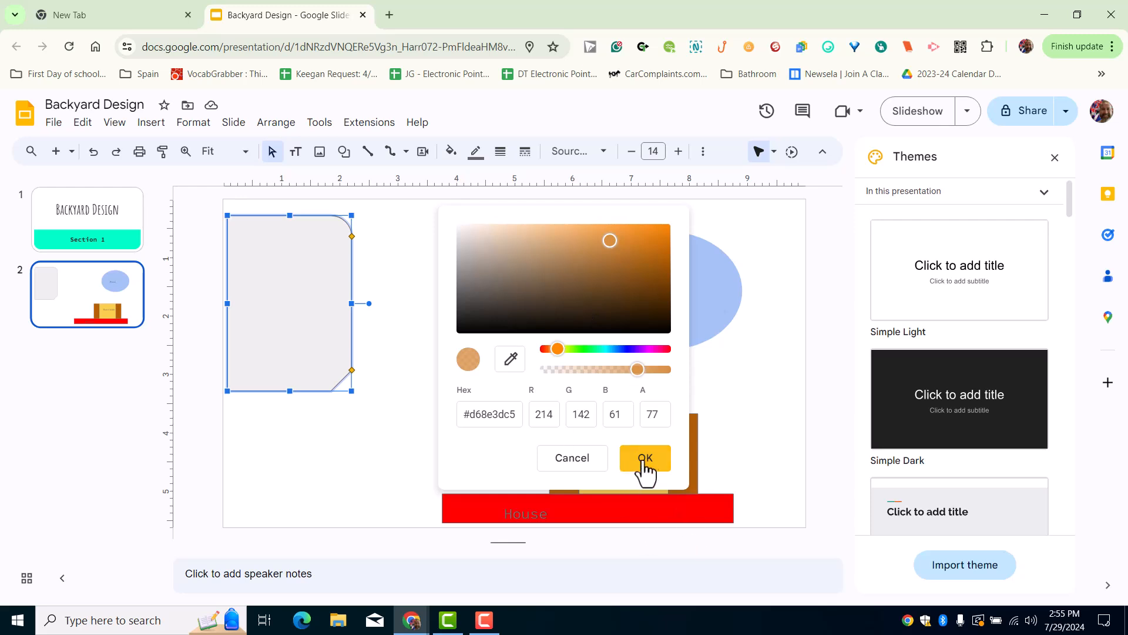
{"action": "left_click", "coordinate": [646, 459]}
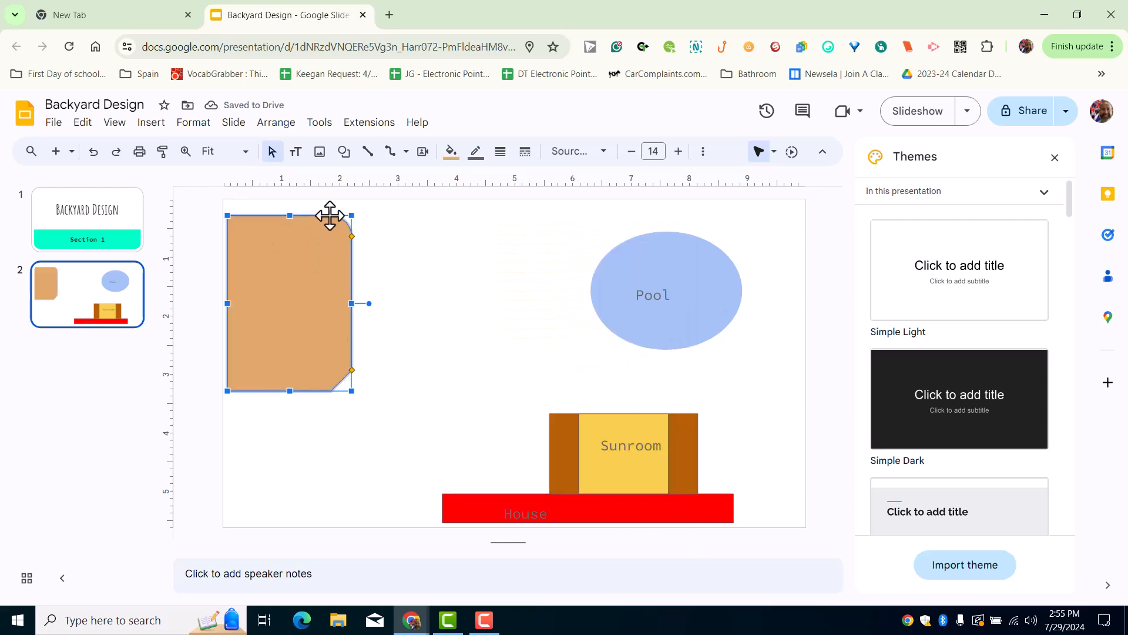
{"action": "mouse_move", "coordinate": [302, 148]}
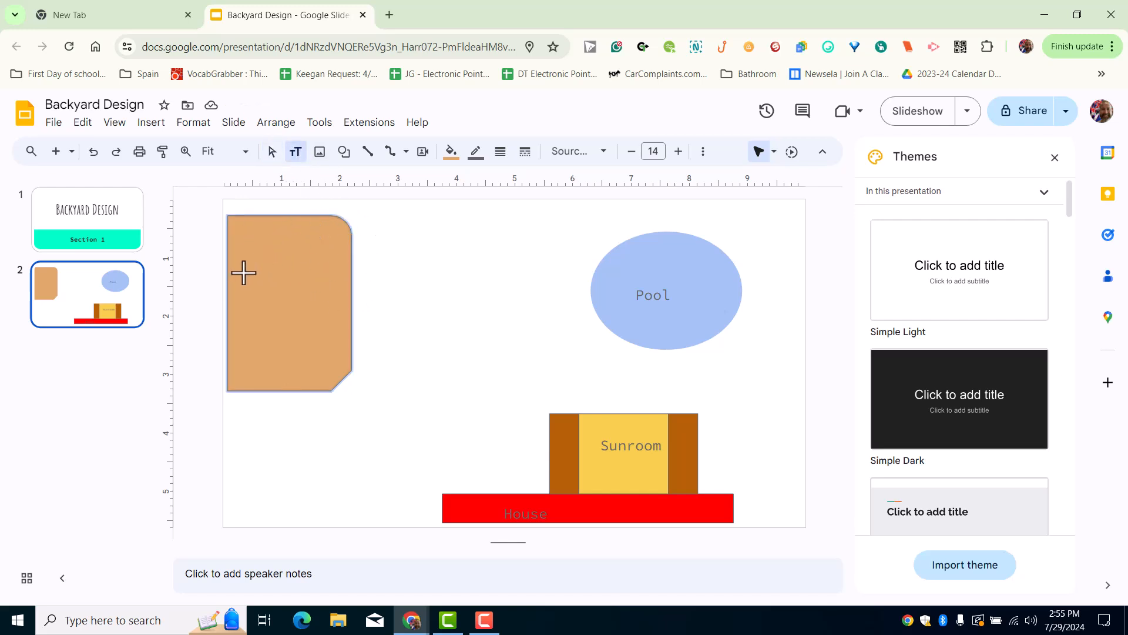
Add a text box inside the brown shape reading 'Patio'.
{"action": "left_click_drag", "start_coordinate": [244, 272], "coordinate": [320, 297]}
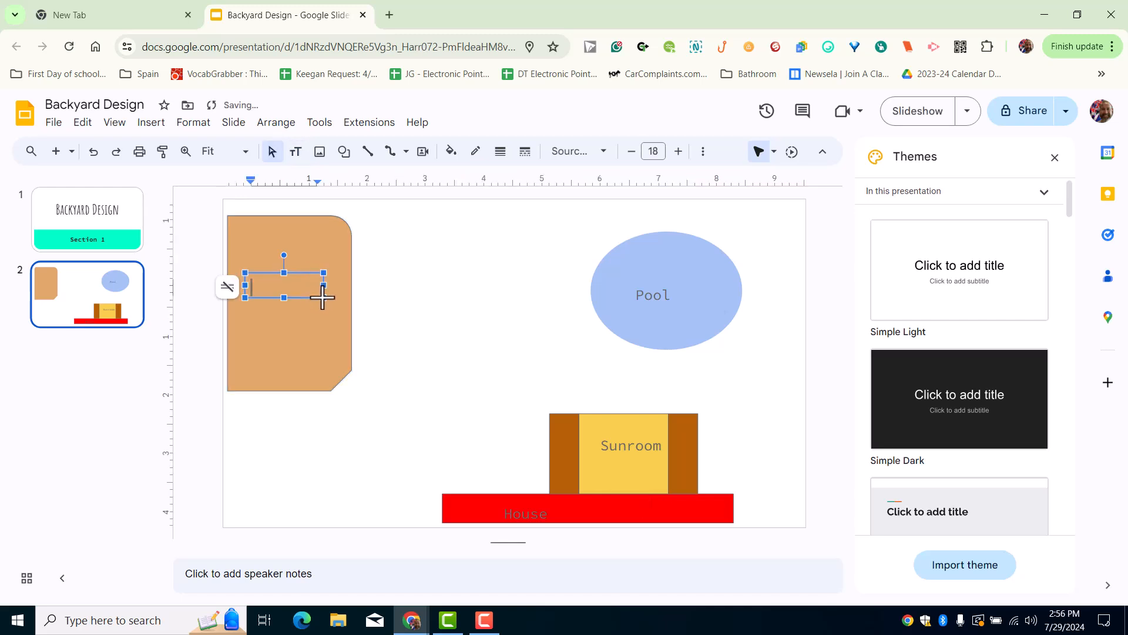
{"action": "type", "text": "Patio"}
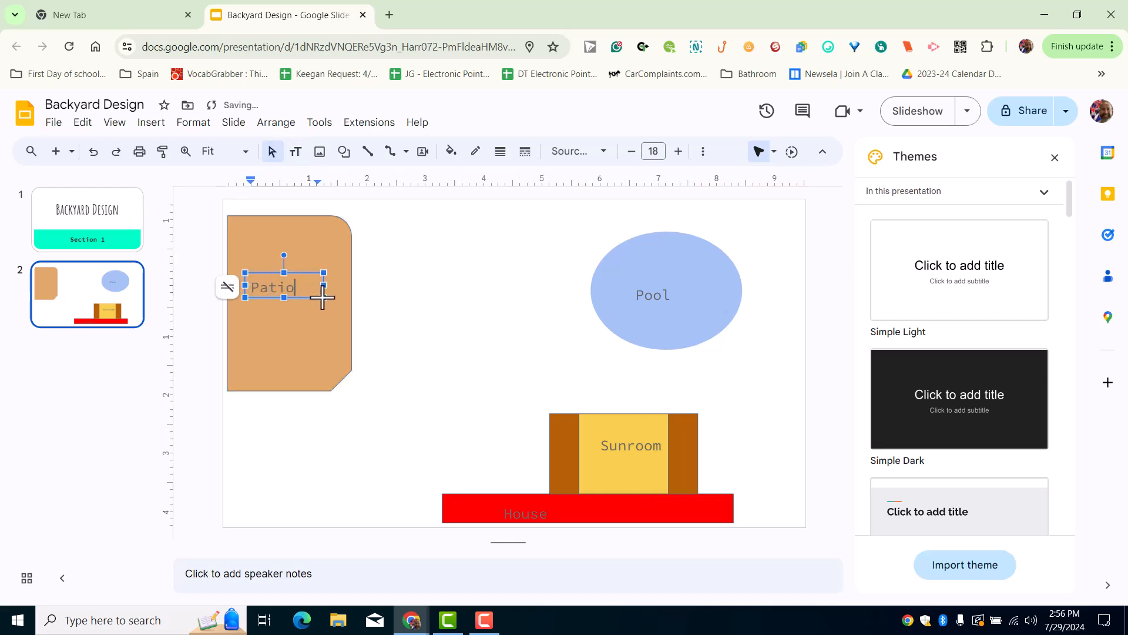
{"action": "left_click", "coordinate": [421, 361]}
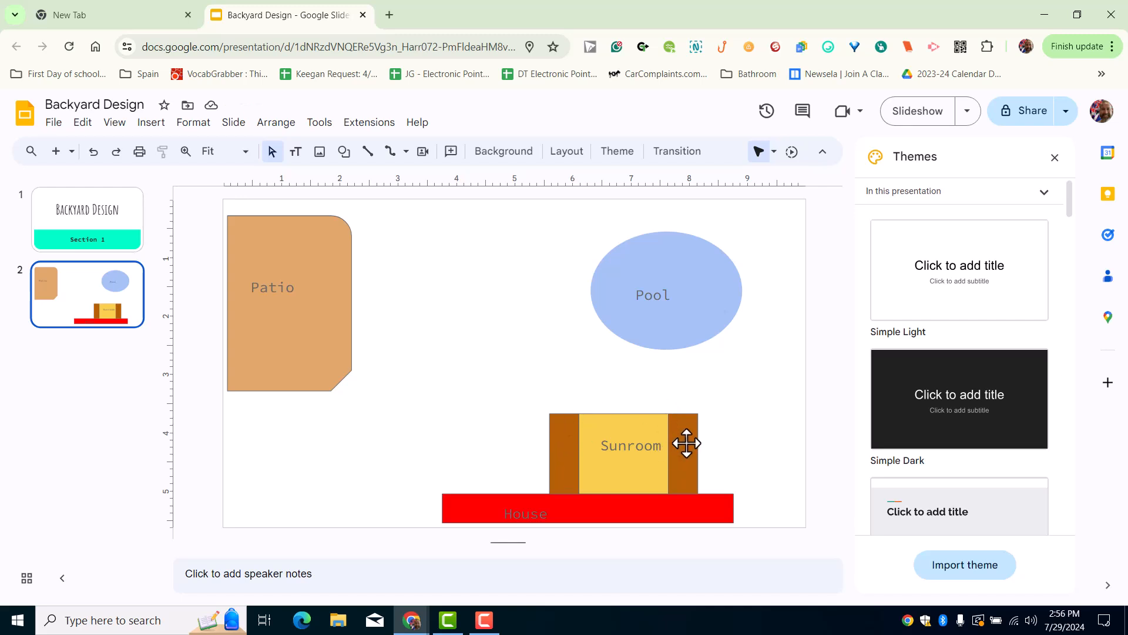
{"action": "mouse_move", "coordinate": [316, 201]}
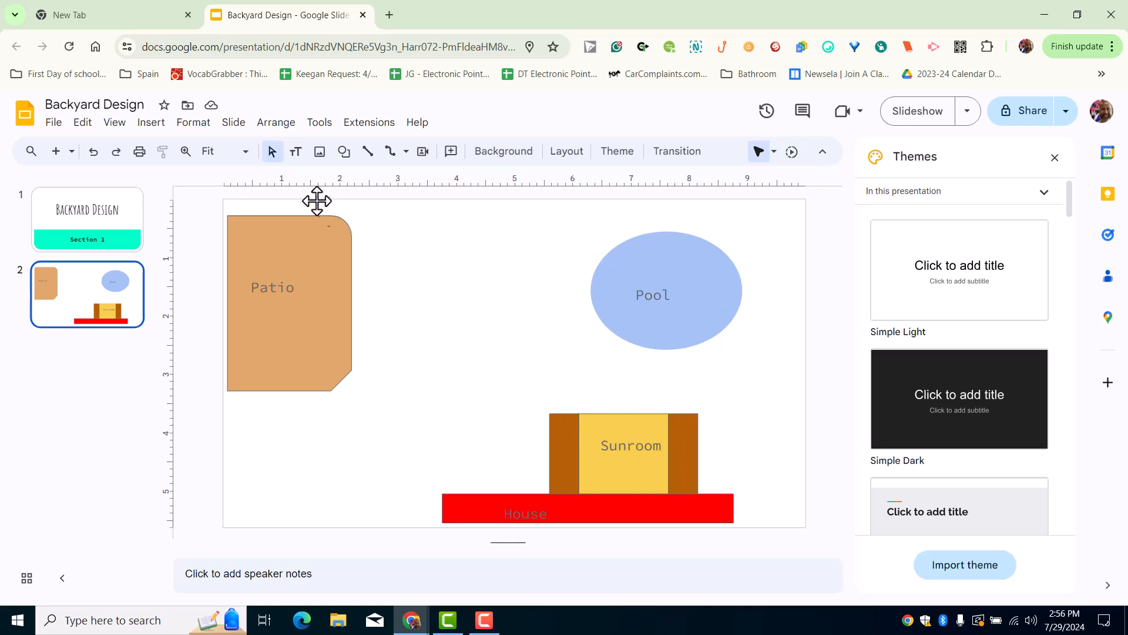
Add a 'Deck' text box between patio and pool and rotate it to read vertically.
{"action": "left_click", "coordinate": [295, 151]}
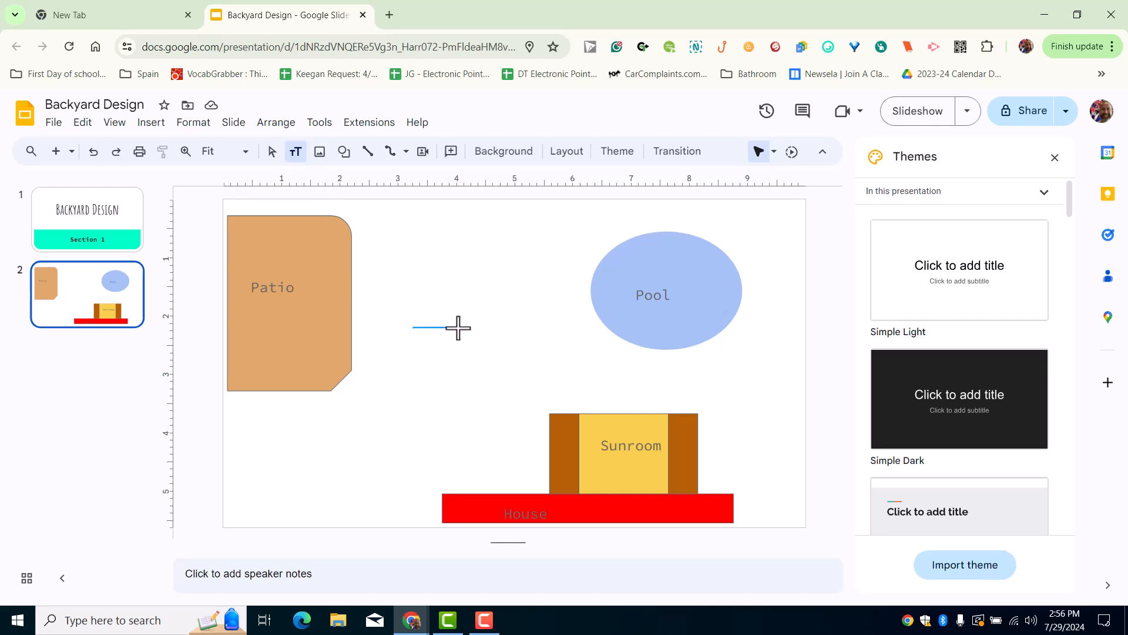
{"action": "left_click_drag", "start_coordinate": [414, 329], "coordinate": [741, 351]}
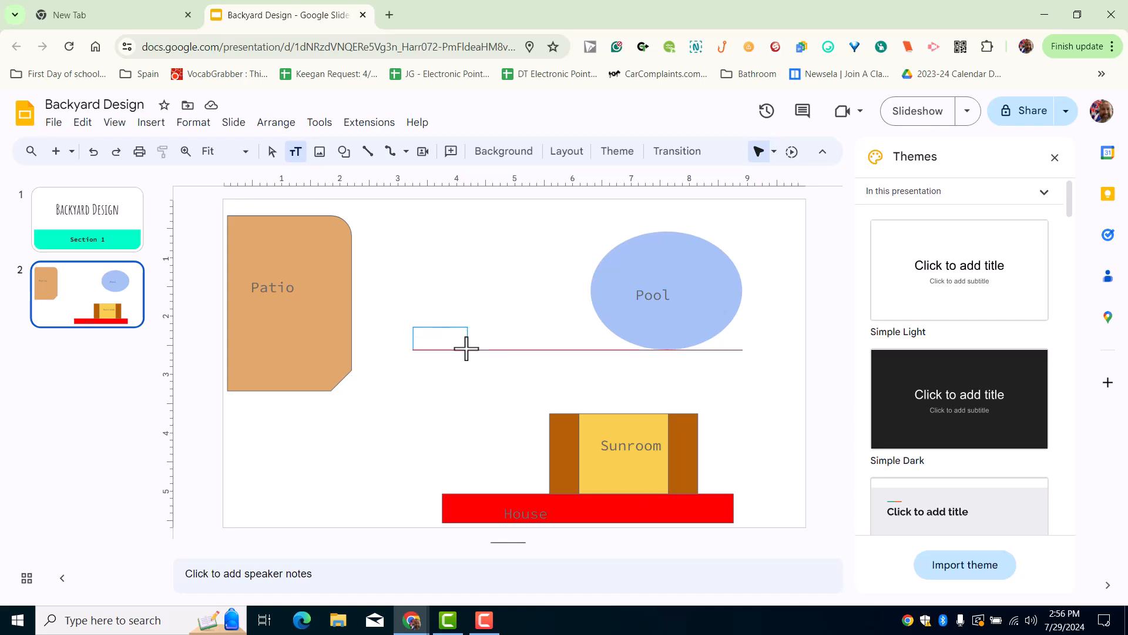
{"action": "type", "text": "Del"}
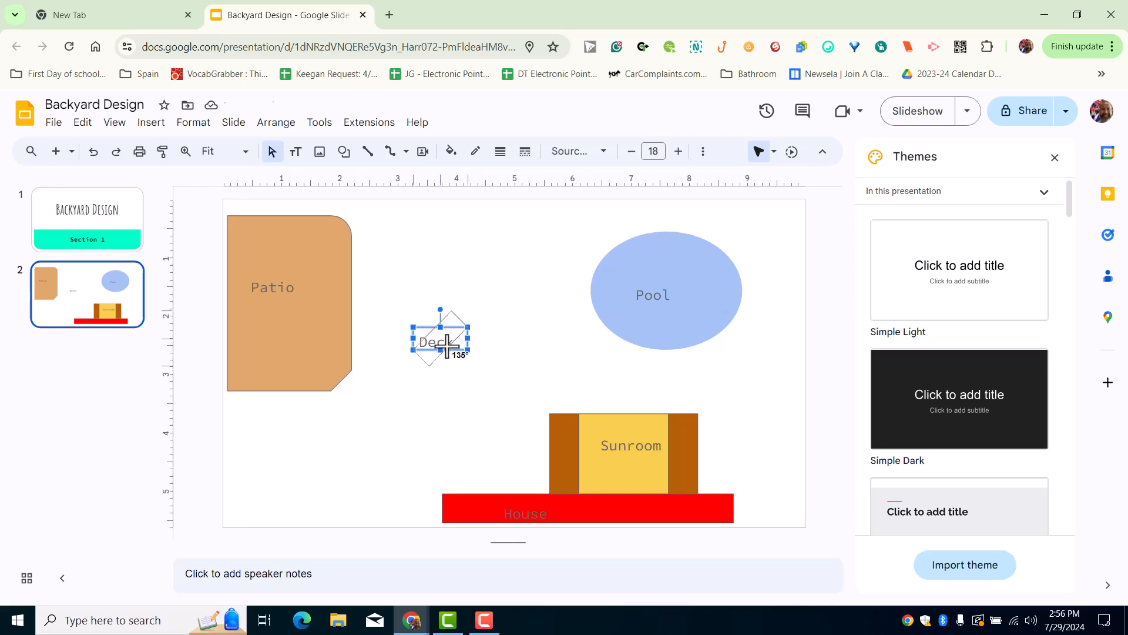
{"action": "left_click_drag", "start_coordinate": [441, 310], "coordinate": [441, 328]}
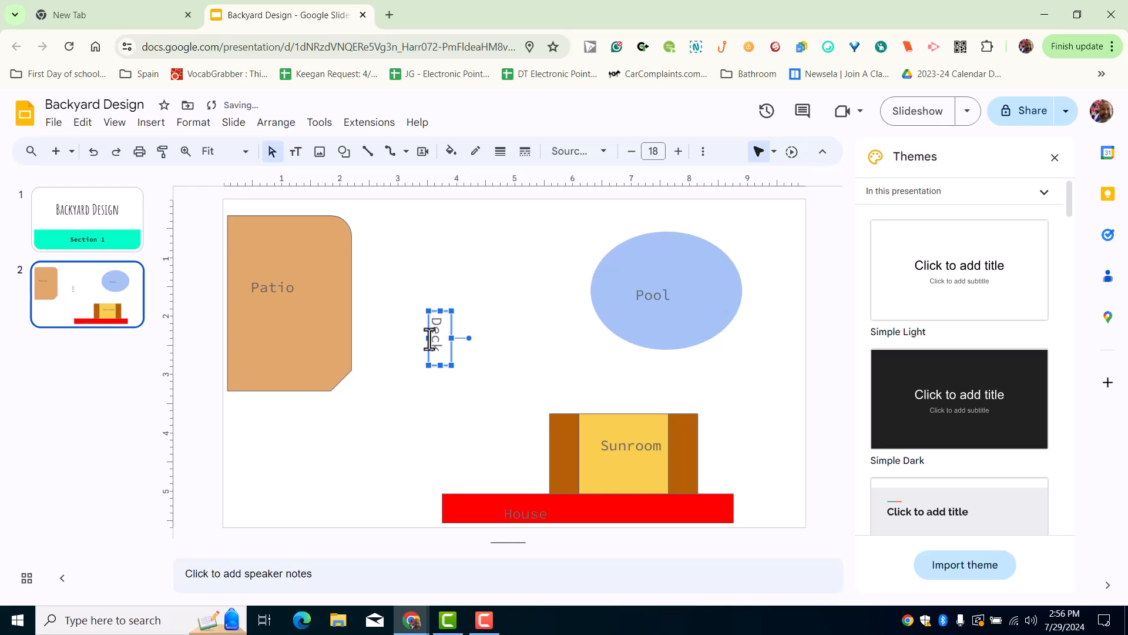
{"action": "mouse_move", "coordinate": [489, 346]}
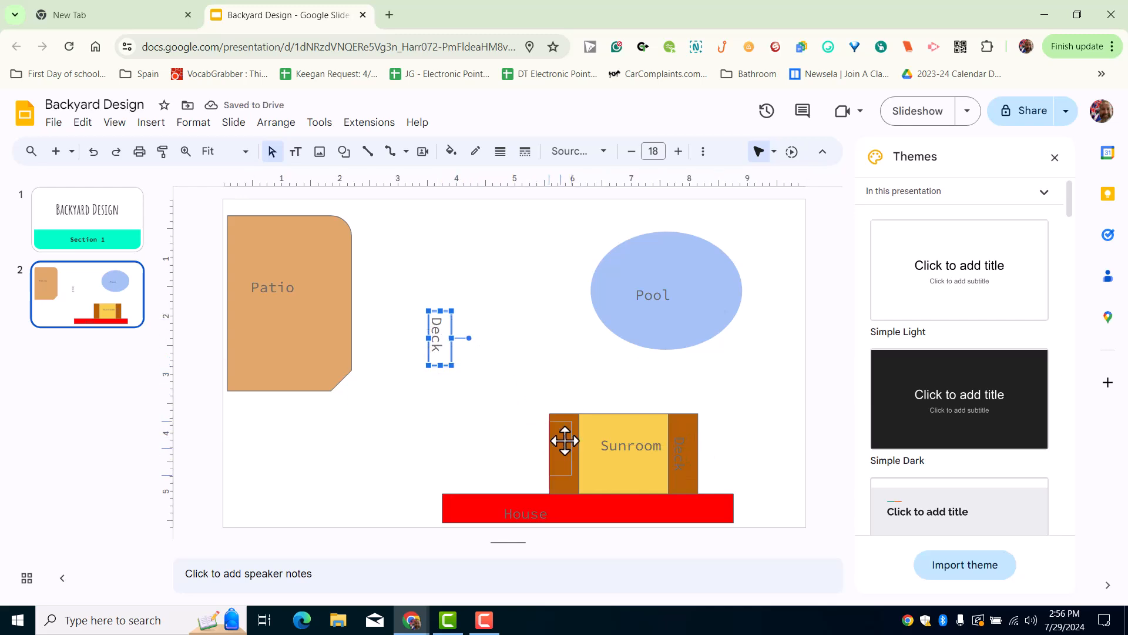
Move the vertical Deck label onto the sunroom's left brown strip.
{"action": "left_click_drag", "start_coordinate": [440, 338], "coordinate": [569, 450]}
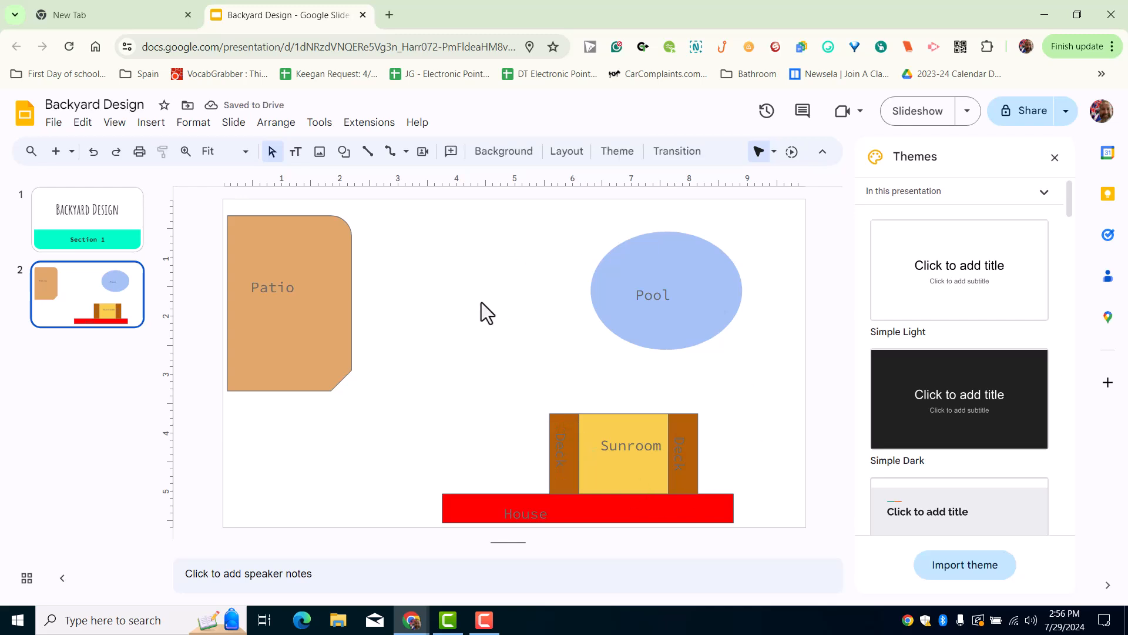
{"action": "mouse_move", "coordinate": [523, 415]}
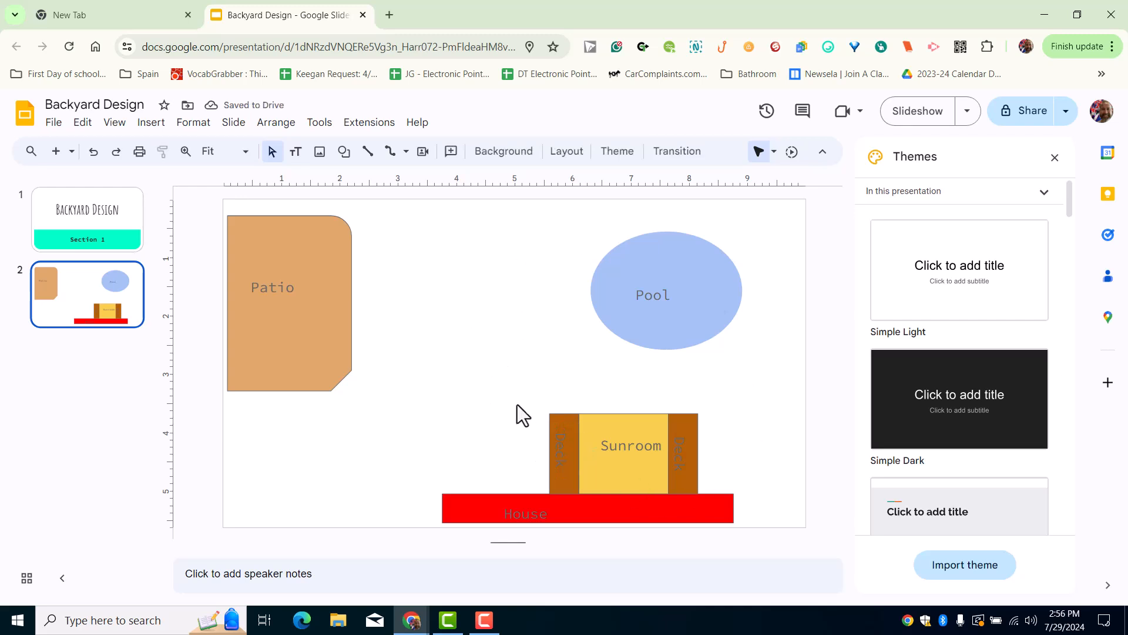
{"action": "mouse_move", "coordinate": [489, 344]}
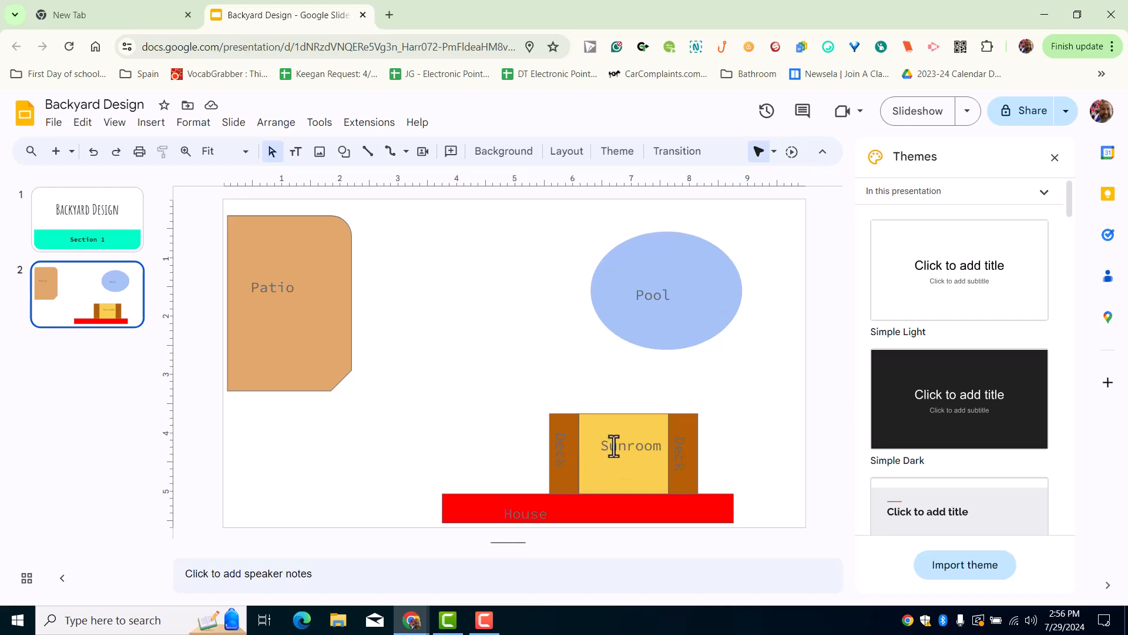
{"action": "left_click", "coordinate": [631, 445]}
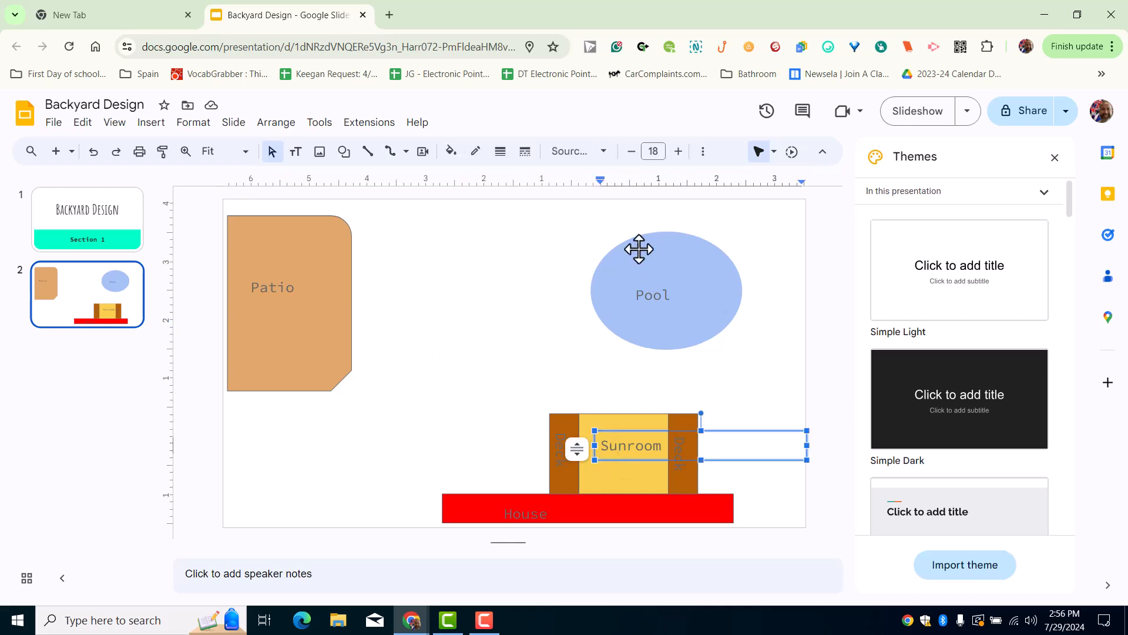
{"action": "mouse_move", "coordinate": [656, 300]}
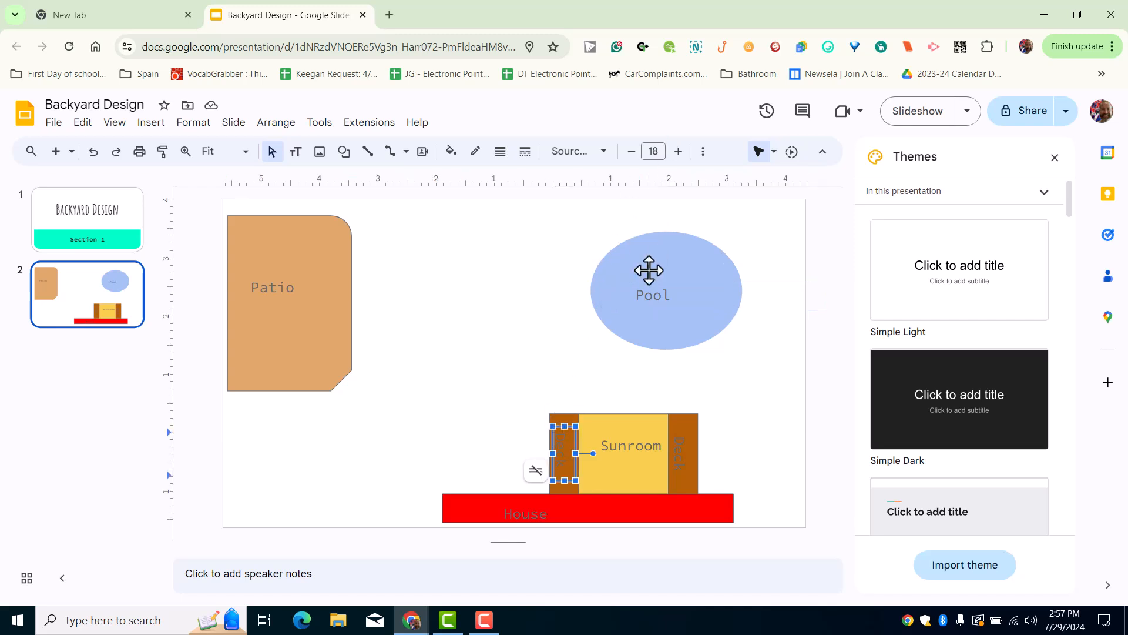
{"action": "mouse_move", "coordinate": [524, 513]}
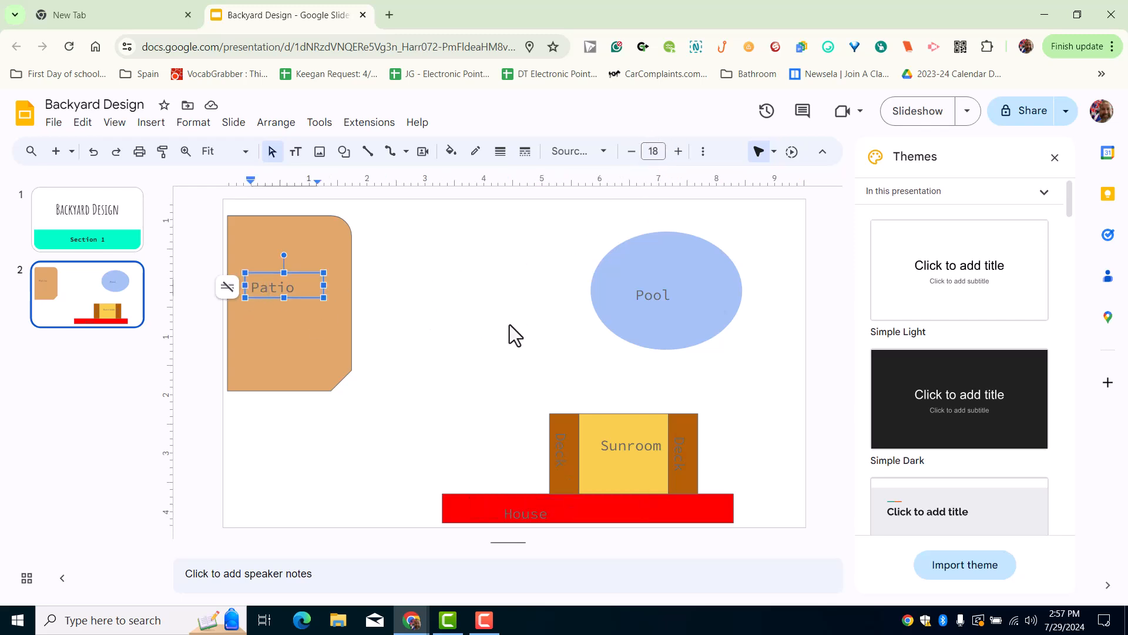
{"action": "left_click", "coordinate": [468, 308]}
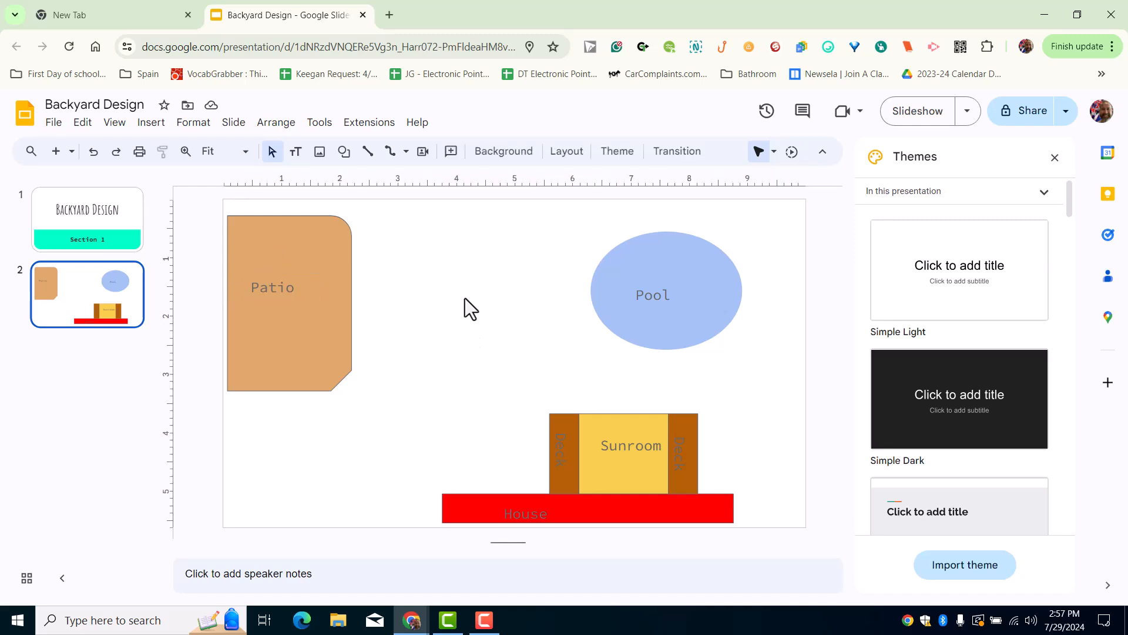
{"action": "mouse_move", "coordinate": [518, 350]}
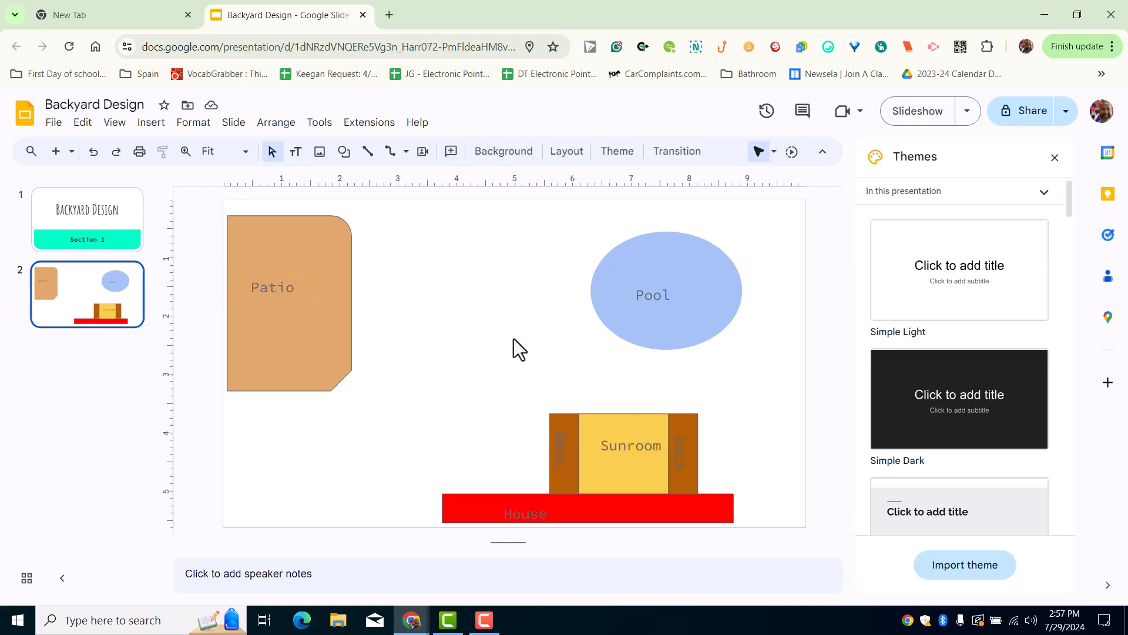
{"action": "mouse_move", "coordinate": [450, 424]}
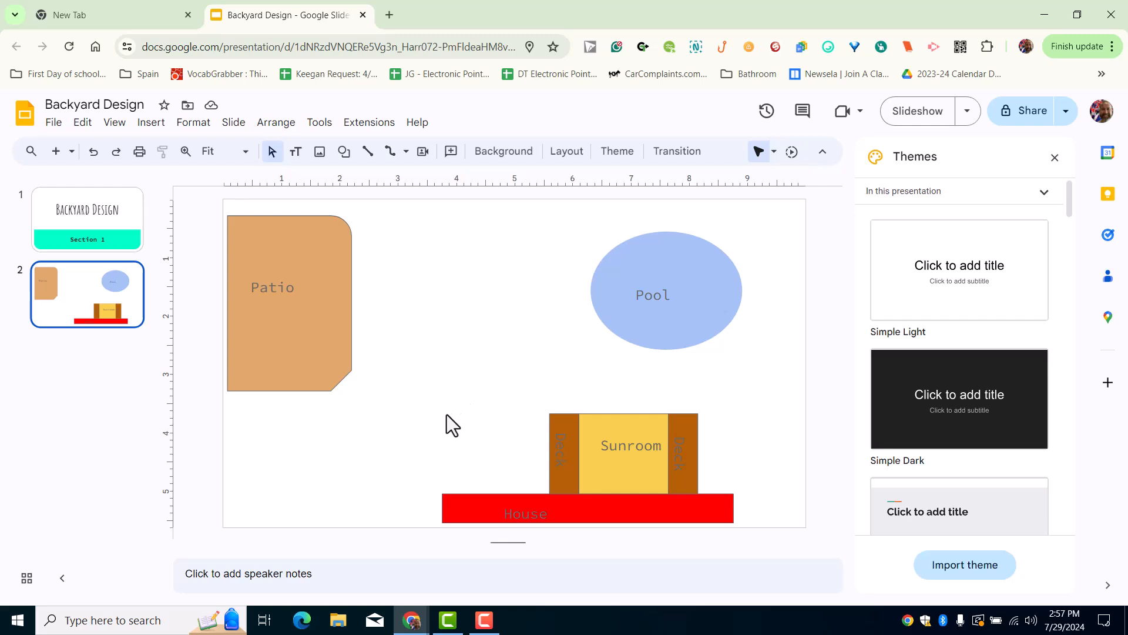
{"action": "mouse_move", "coordinate": [429, 389]}
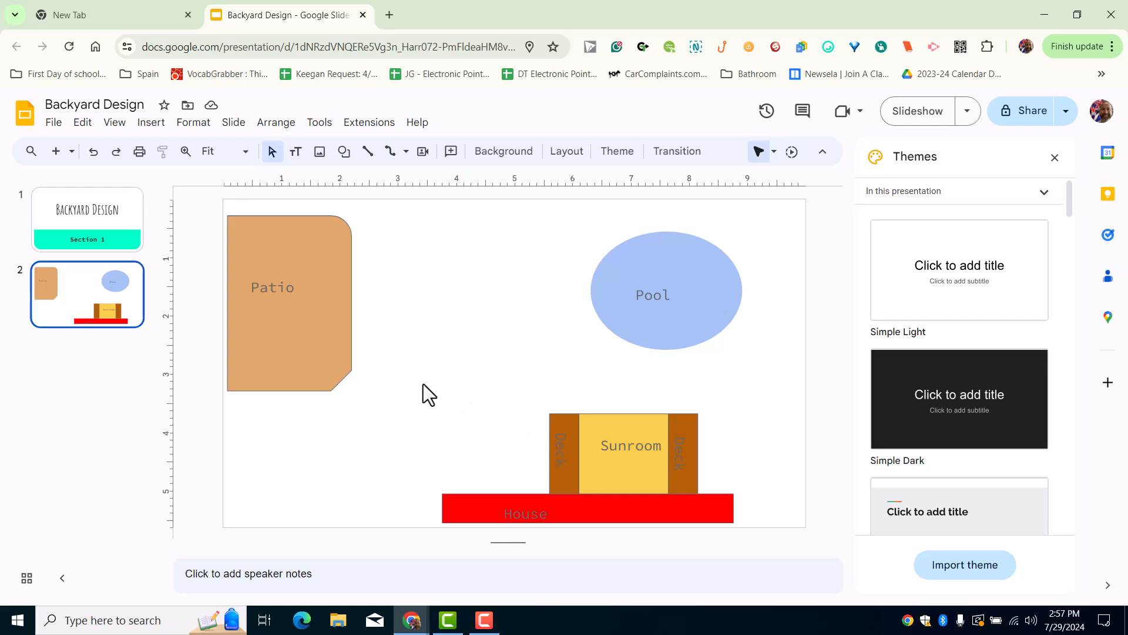